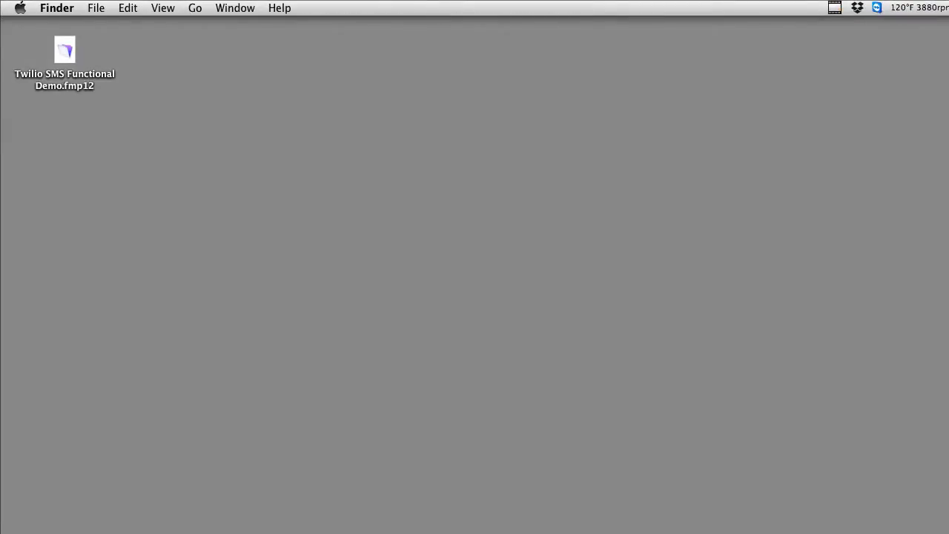
Open the Twilio SMS Functional Demo file, view Invoices, then move to the Projects records.
double_click(65, 51)
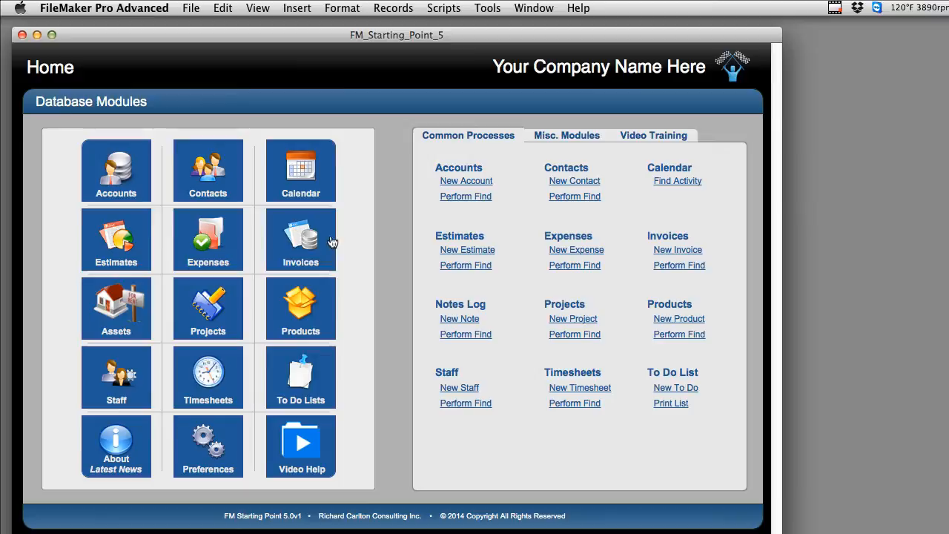
mouse_move(401, 175)
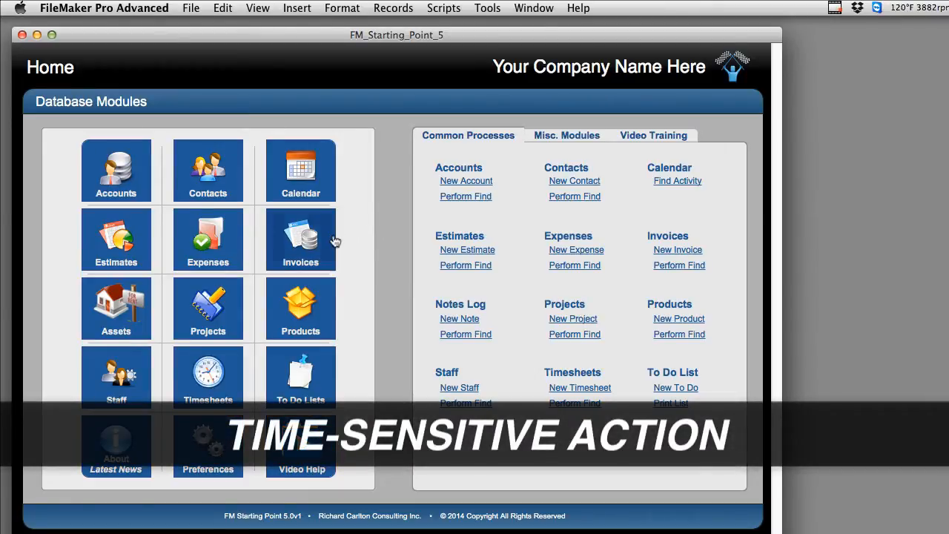
click(299, 237)
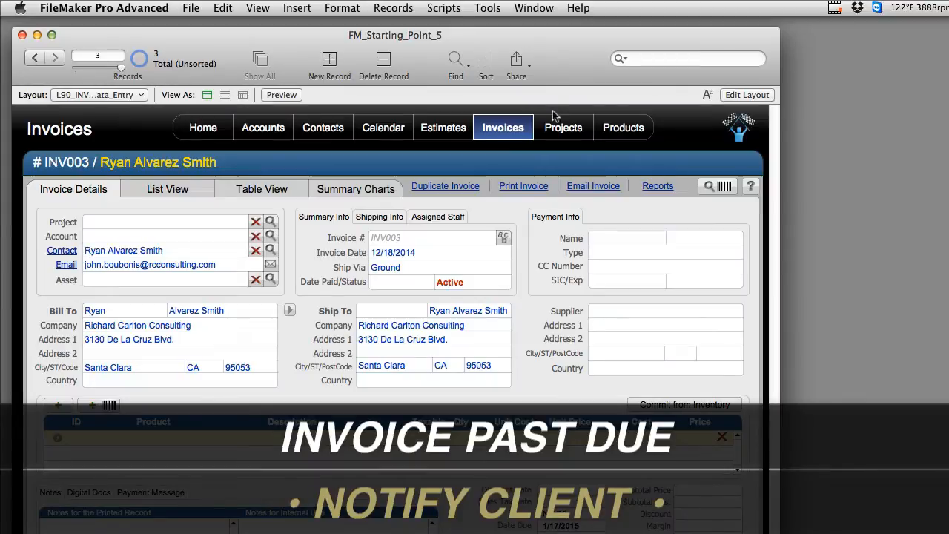
click(564, 128)
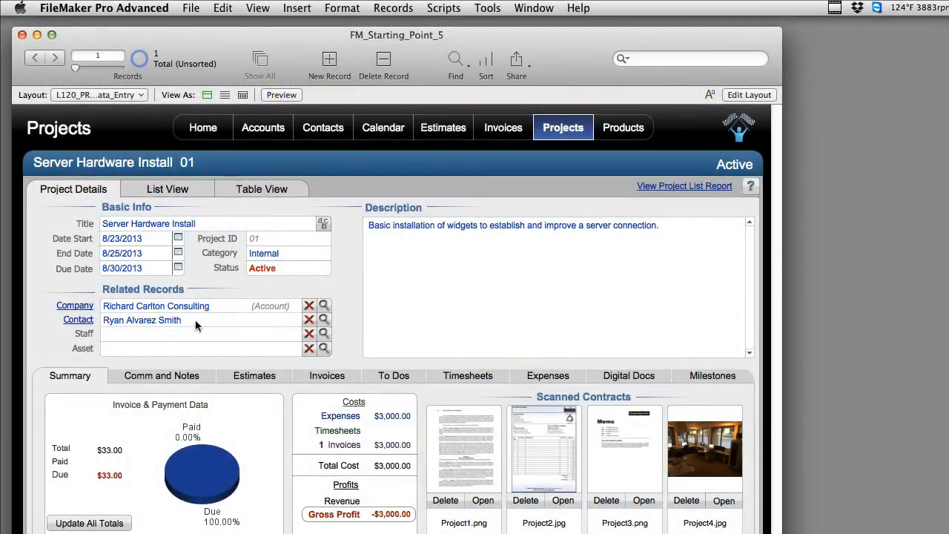
mouse_move(164, 321)
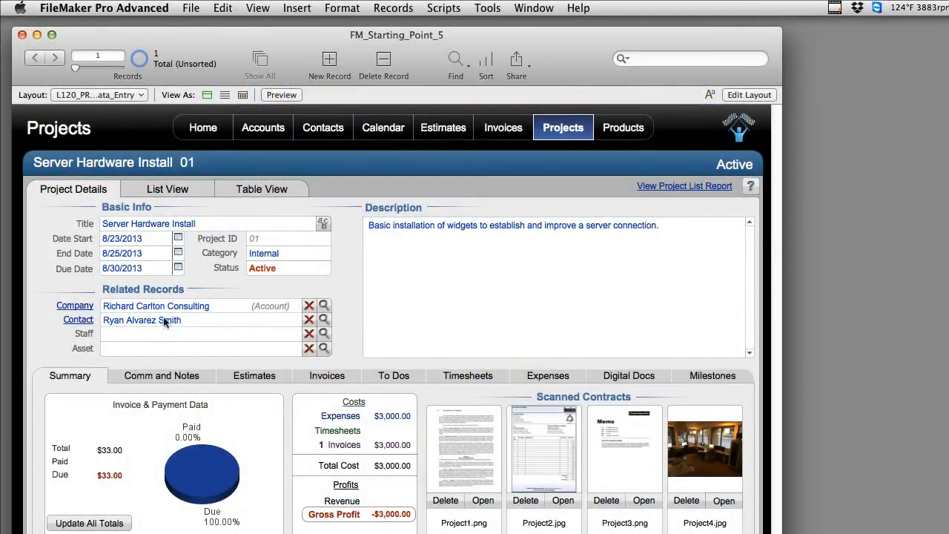
Open the Server Hardware Install project's linked contact and select its empty Cell phone field.
click(142, 320)
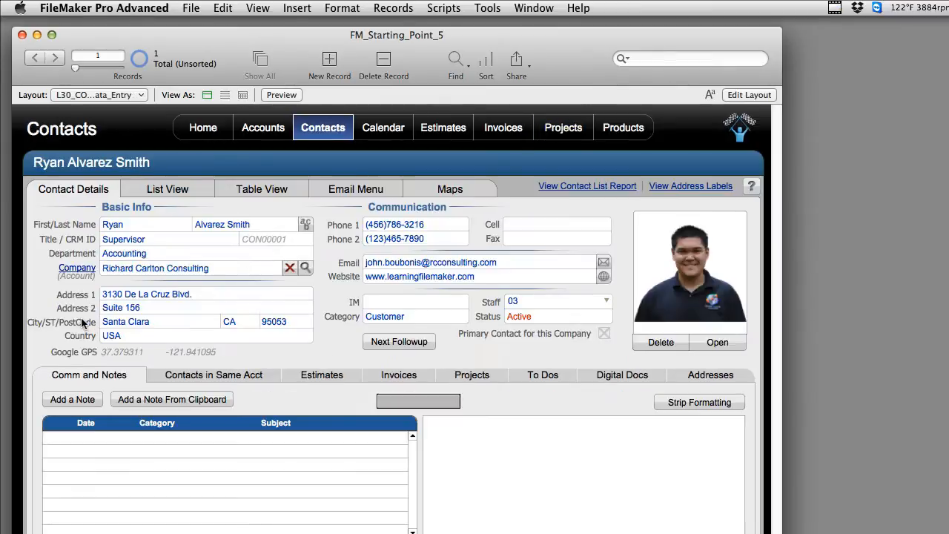
mouse_move(537, 238)
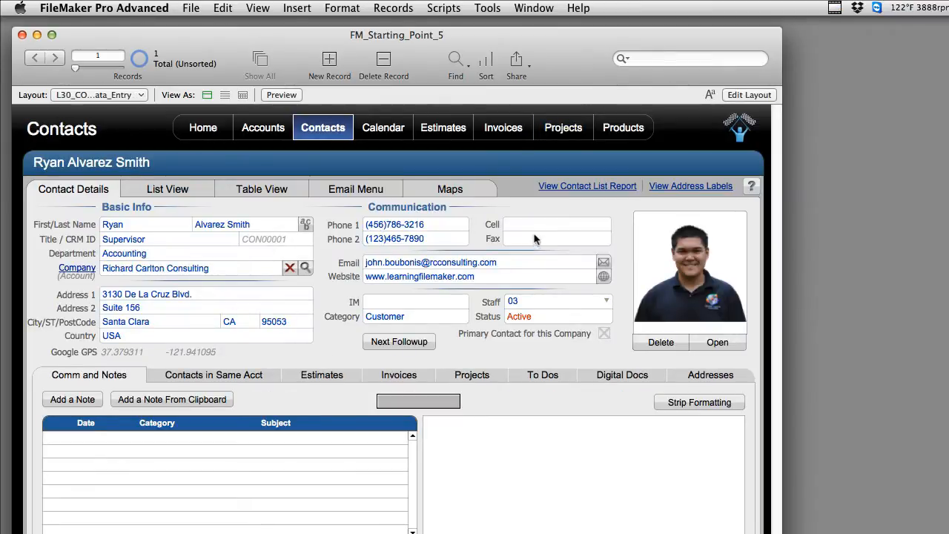
mouse_move(551, 223)
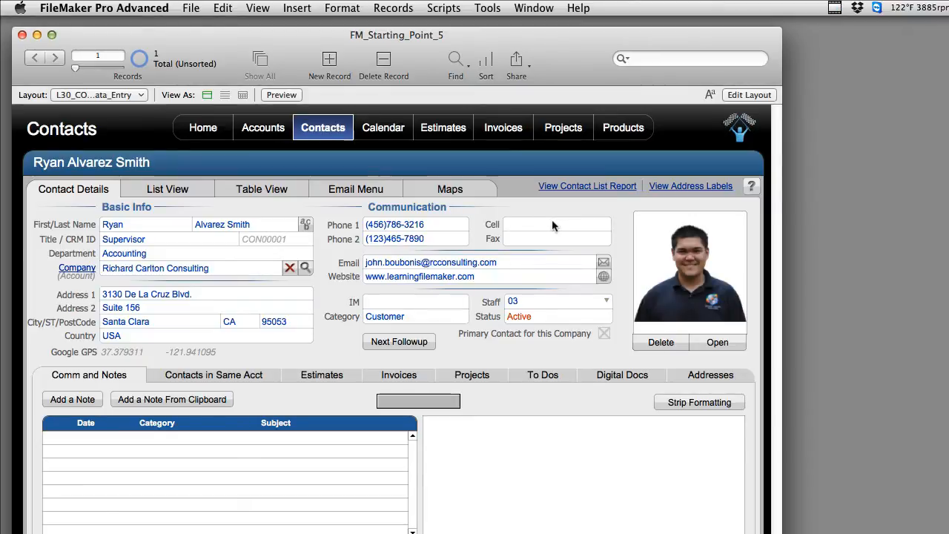
click(564, 128)
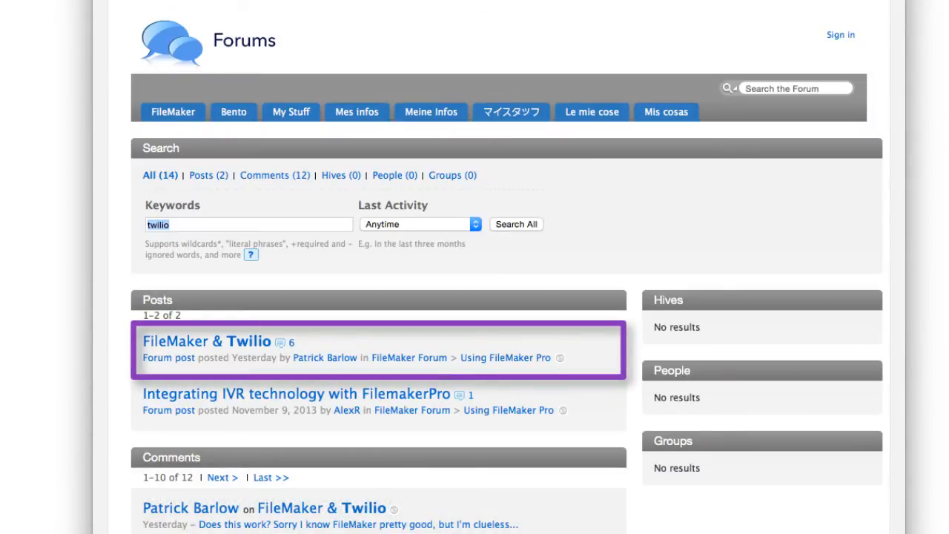
Open the 'FileMaker & Twilio' post from the forum's twilio search results.
click(206, 339)
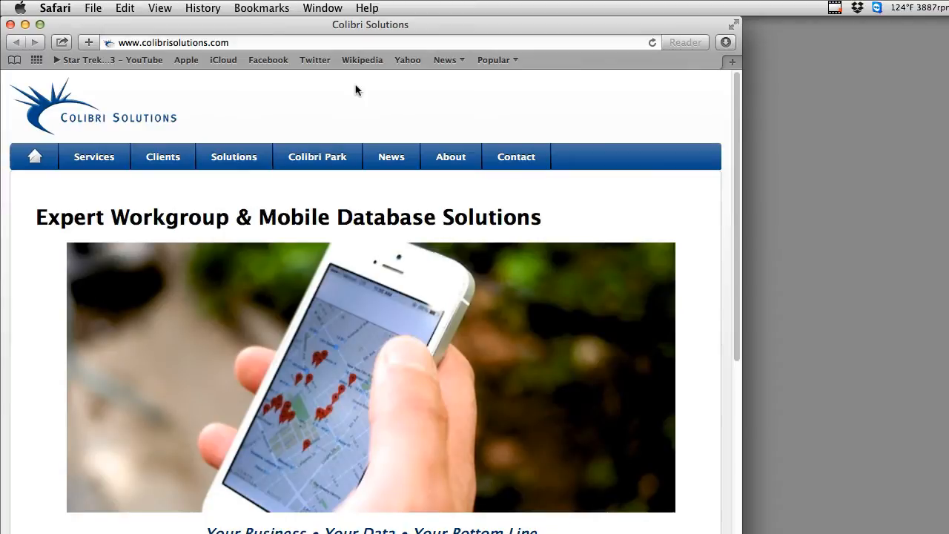
mouse_move(551, 172)
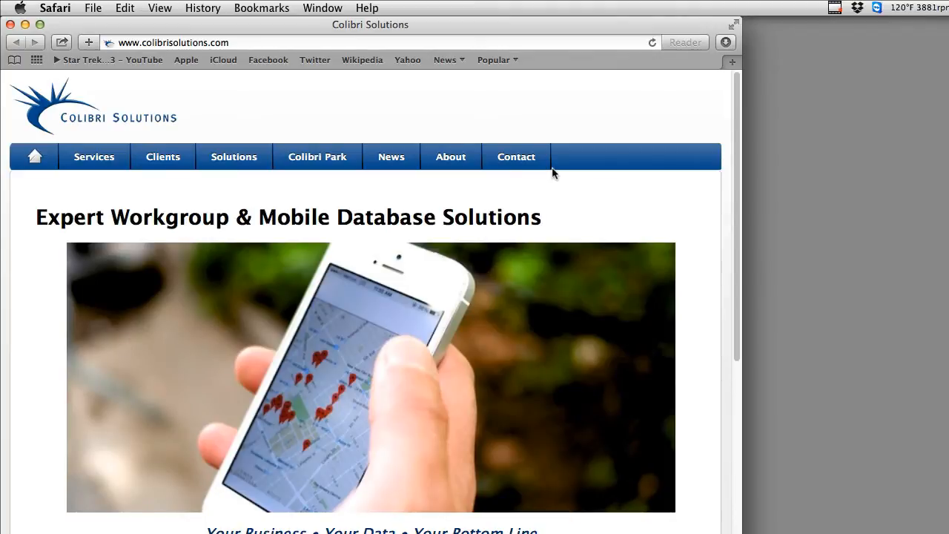
mouse_move(552, 187)
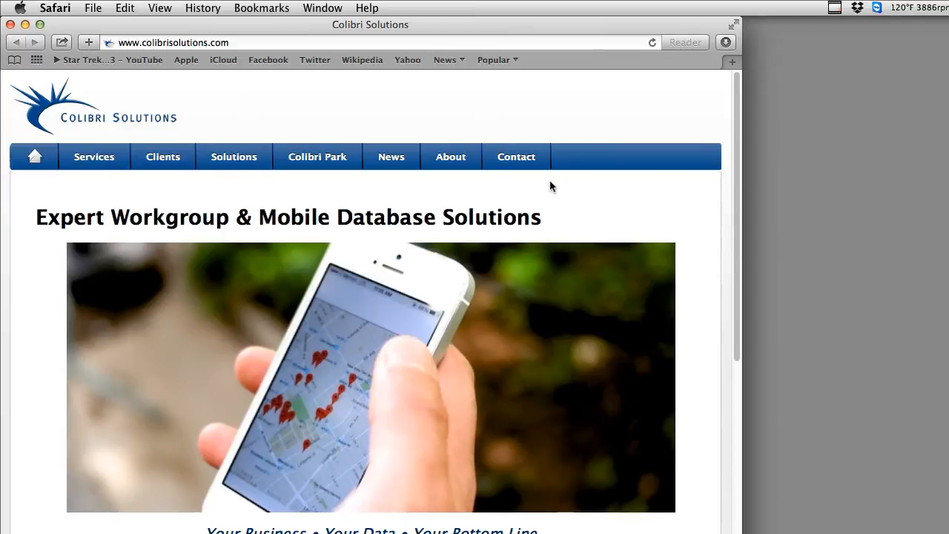
mouse_move(575, 186)
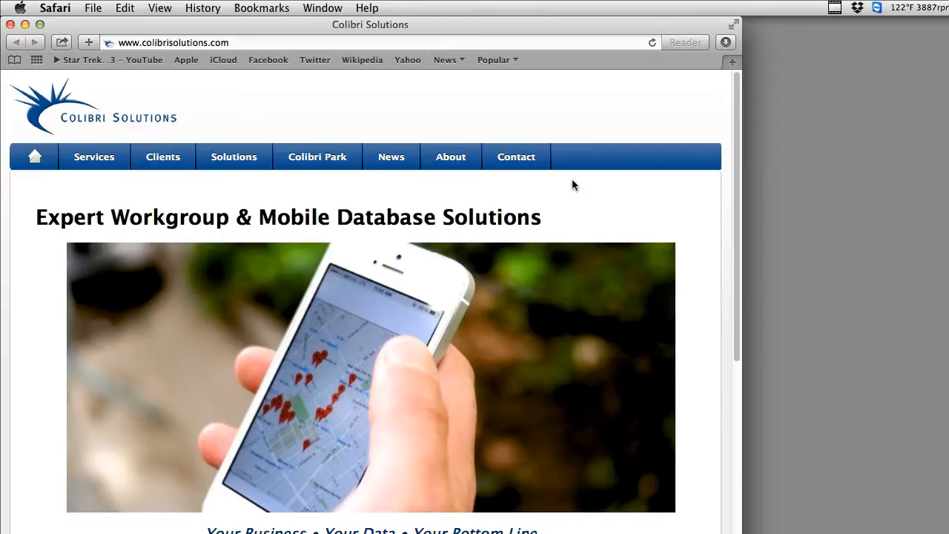
mouse_move(568, 184)
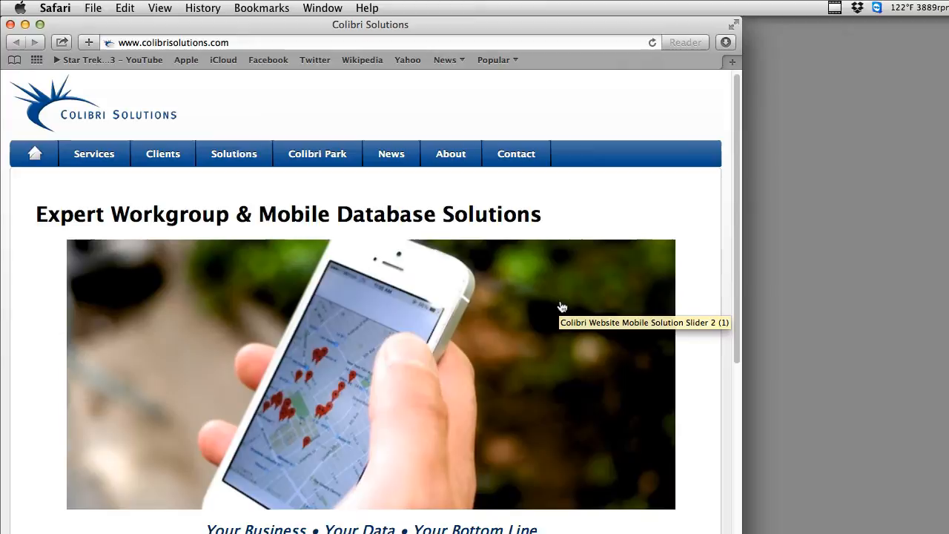
Scroll the Colibri Solutions homepage down to the company description.
scroll(down, 3)
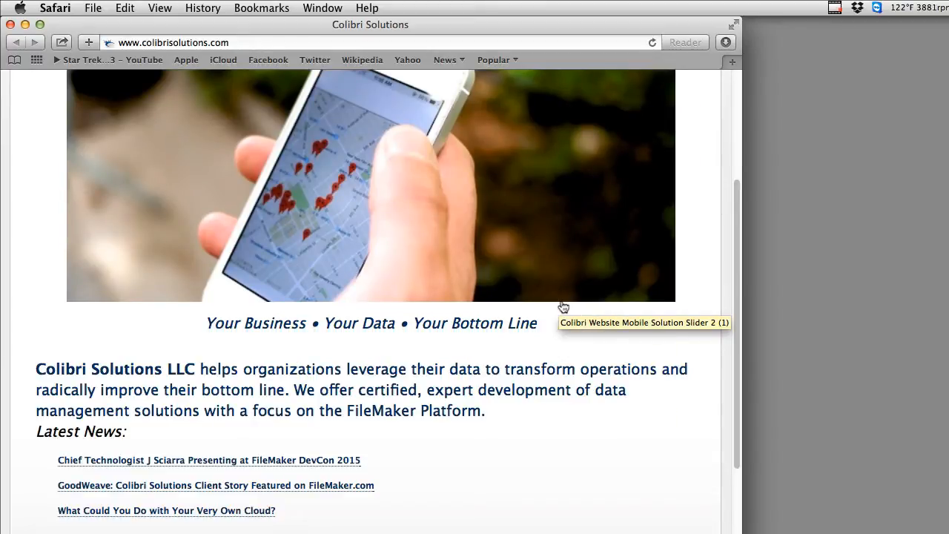
mouse_move(567, 303)
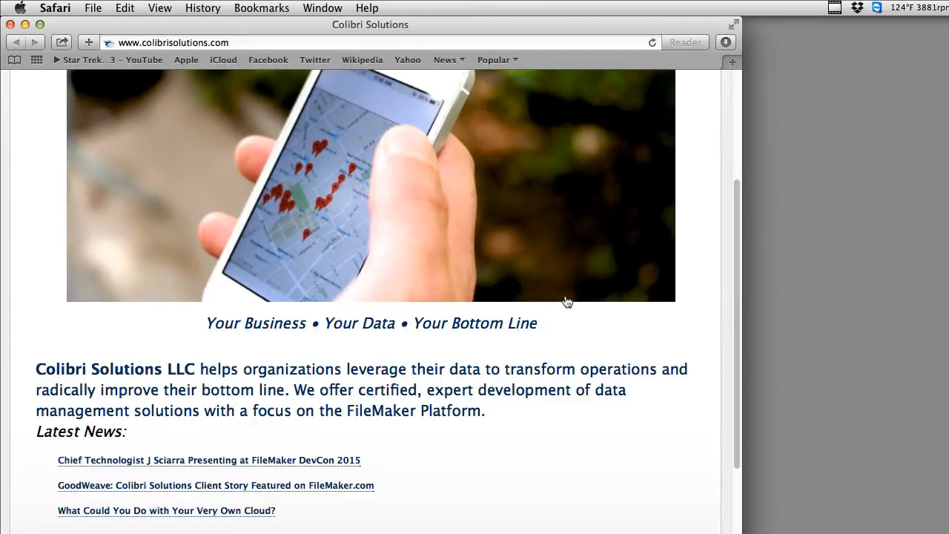
scroll(down, 3)
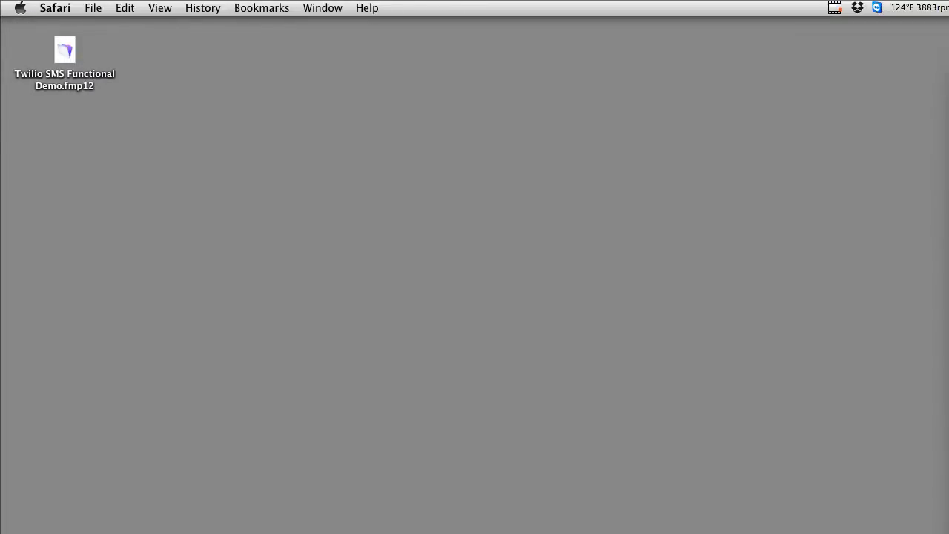
Go to Twilio's SMS product page from the Products menu and scroll to the features grid.
double_click(65, 49)
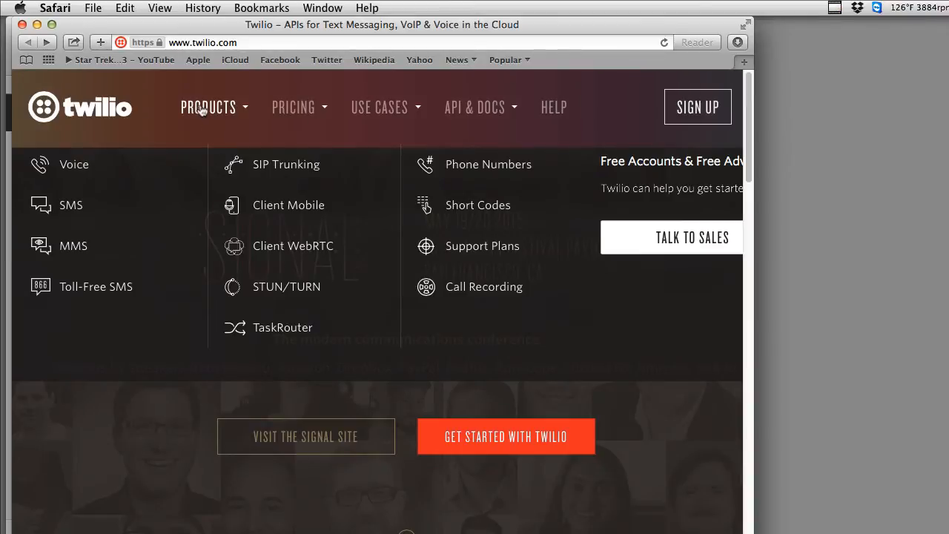
mouse_move(197, 119)
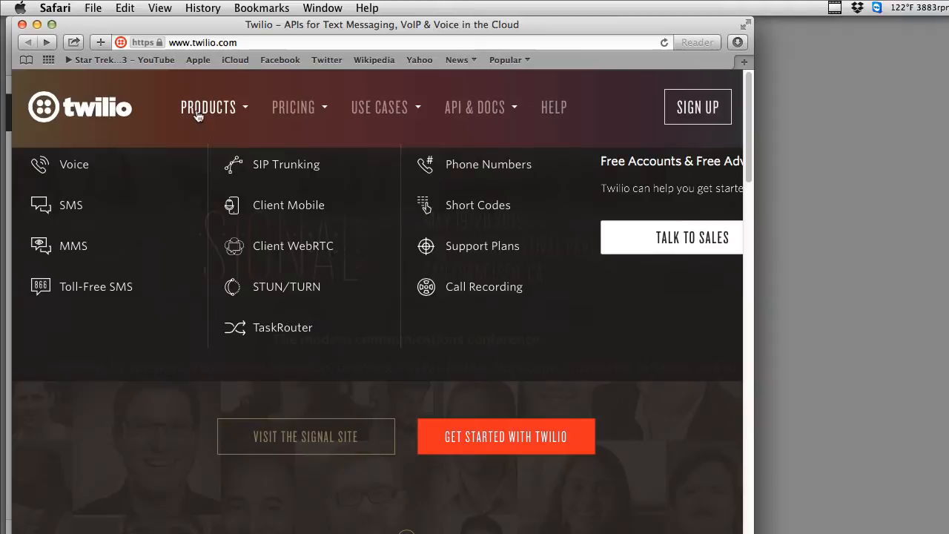
mouse_move(120, 204)
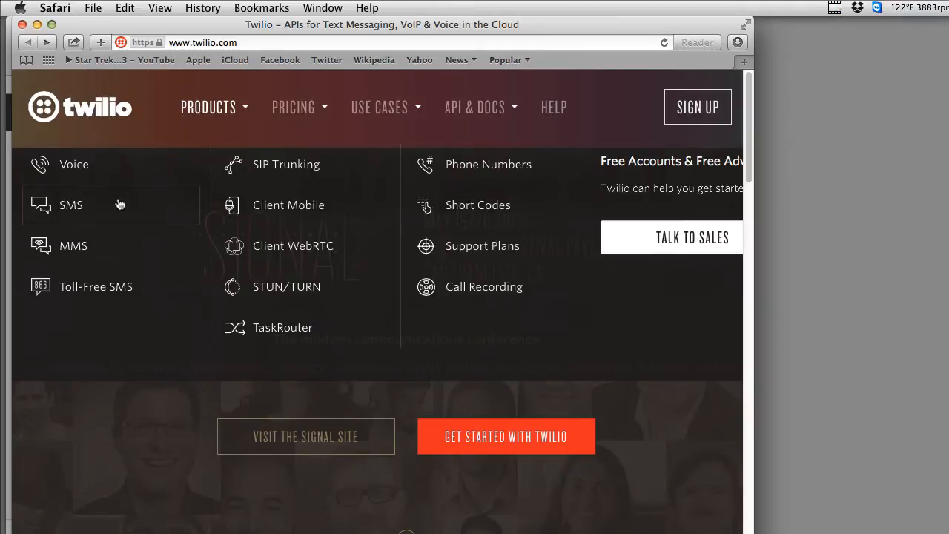
click(71, 205)
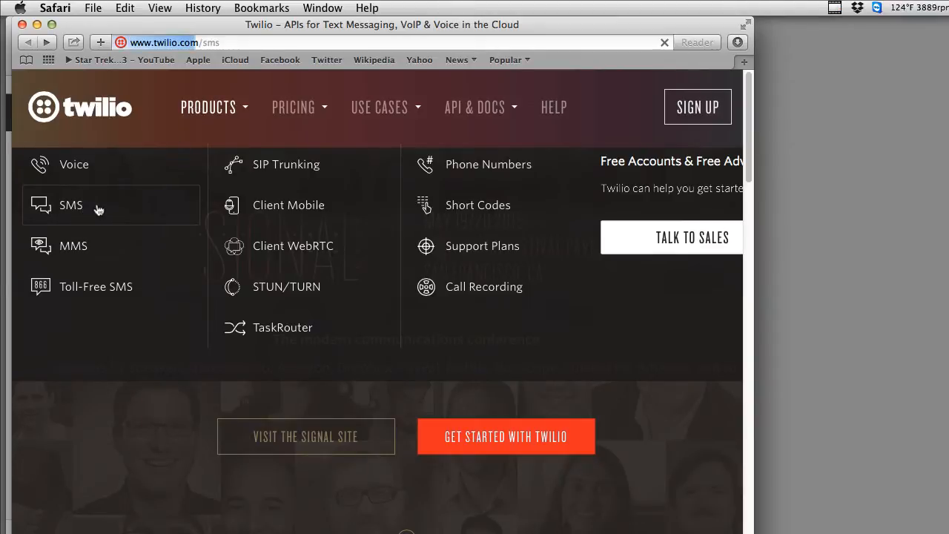
click(71, 205)
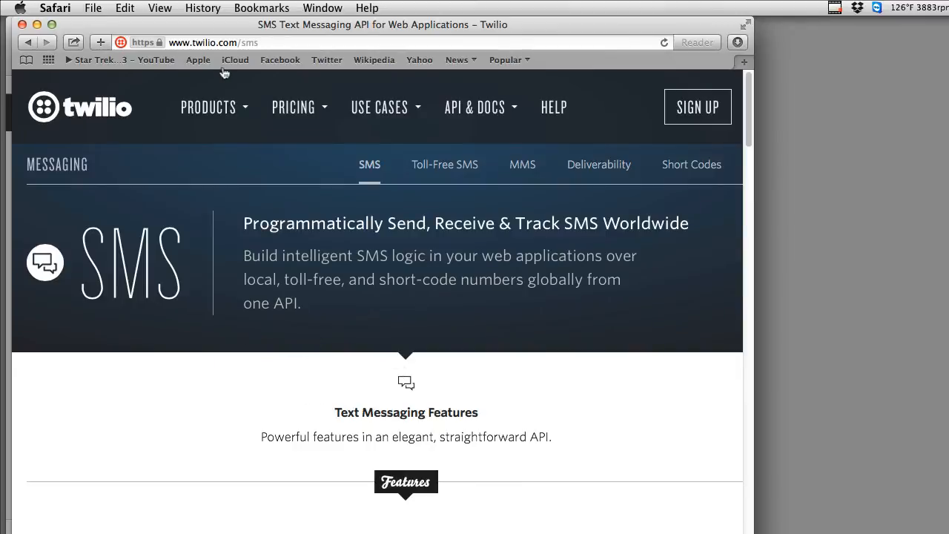
scroll(down, 3)
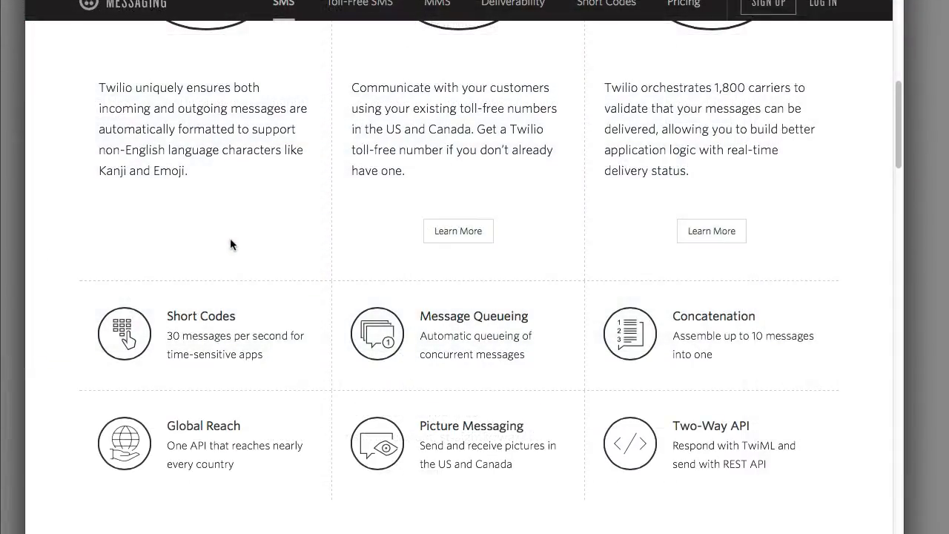
mouse_move(558, 169)
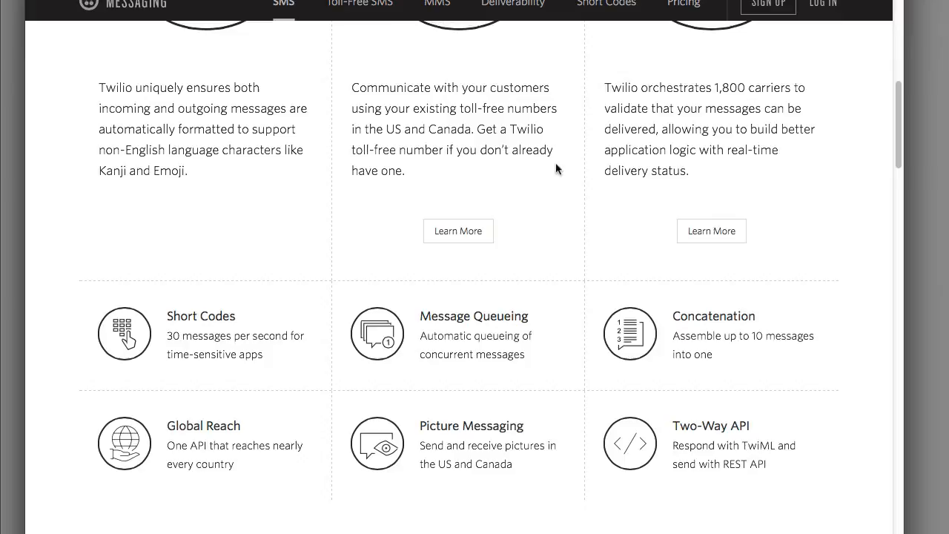
mouse_move(157, 300)
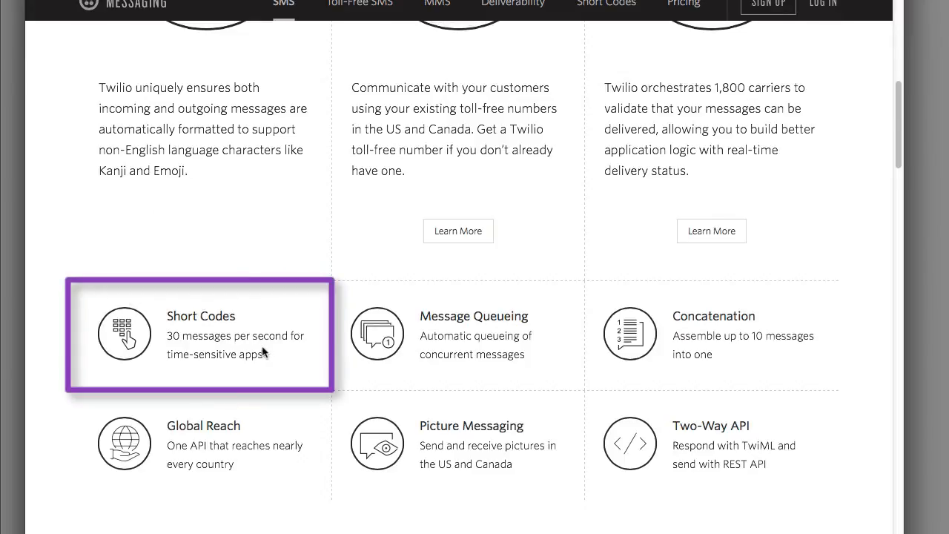
mouse_move(287, 368)
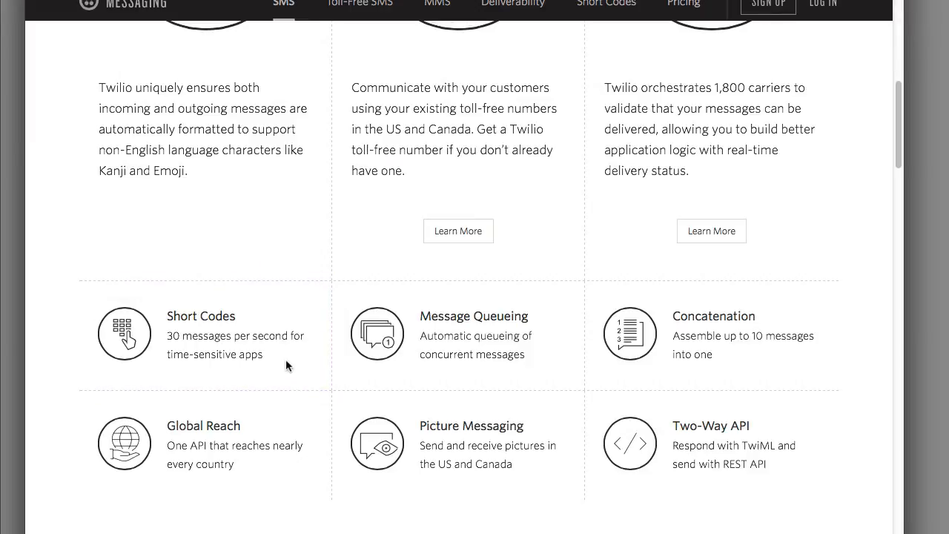
mouse_move(344, 360)
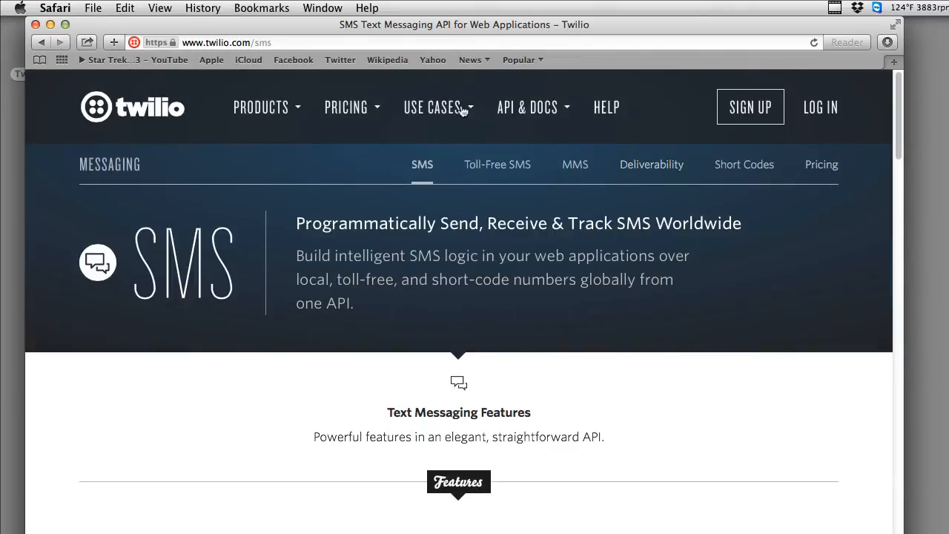
Show Twilio's Messaging pricing table and highlight the picture message sending rate.
click(346, 107)
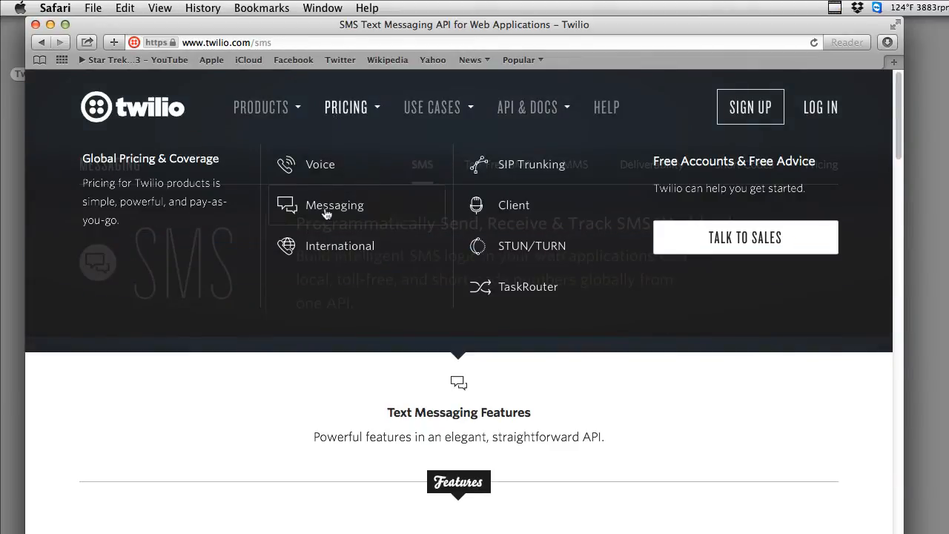
click(335, 205)
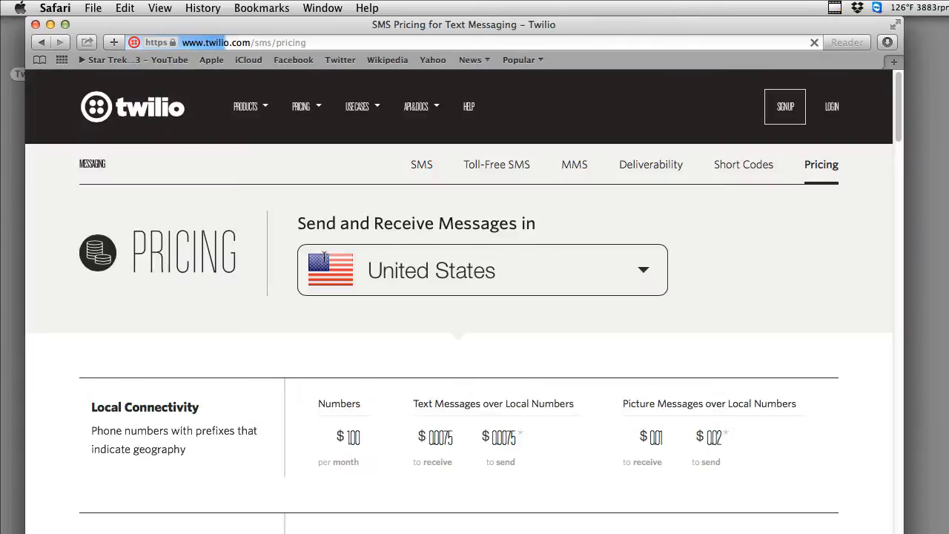
scroll(down, 3)
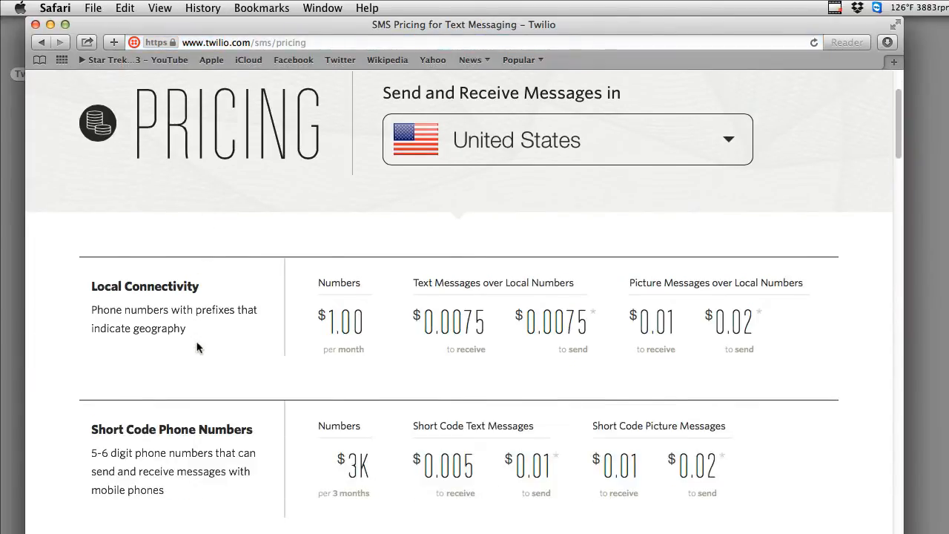
scroll(down, 3)
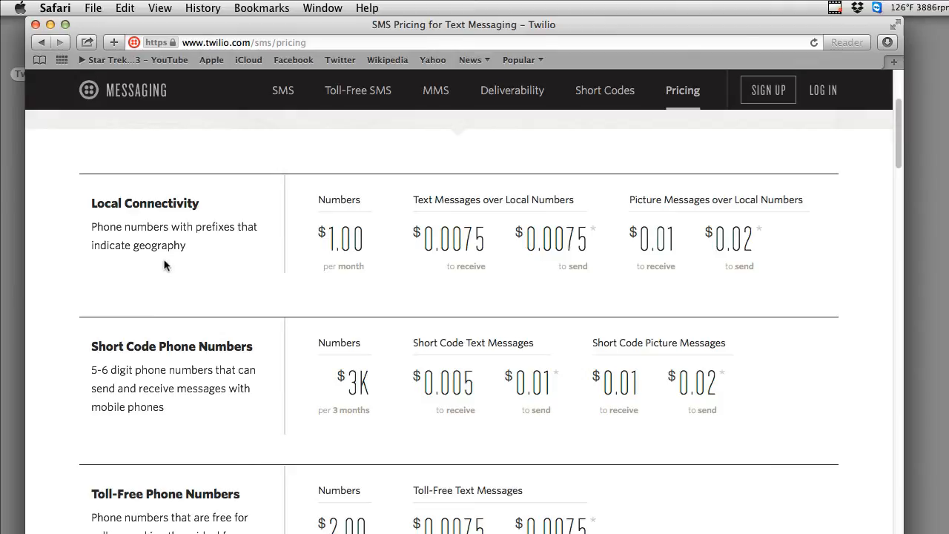
mouse_move(180, 219)
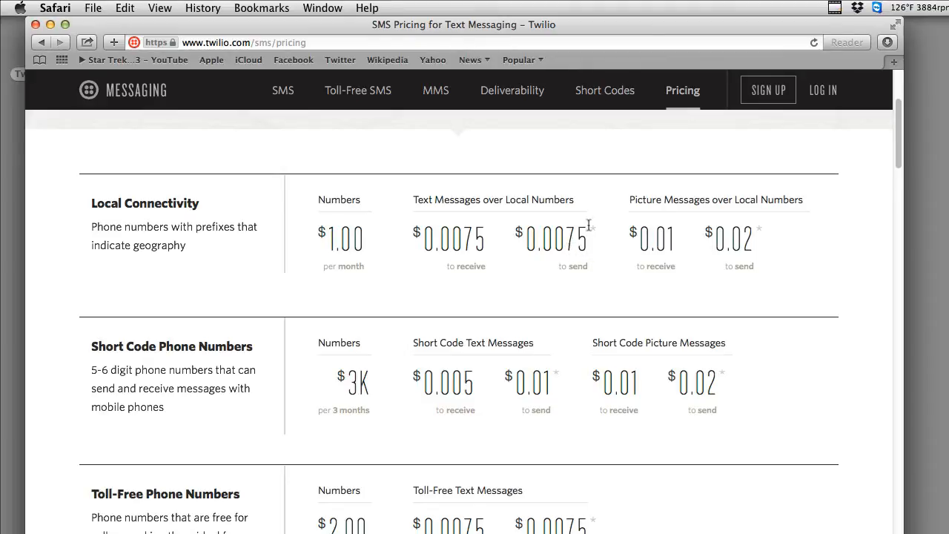
mouse_move(575, 255)
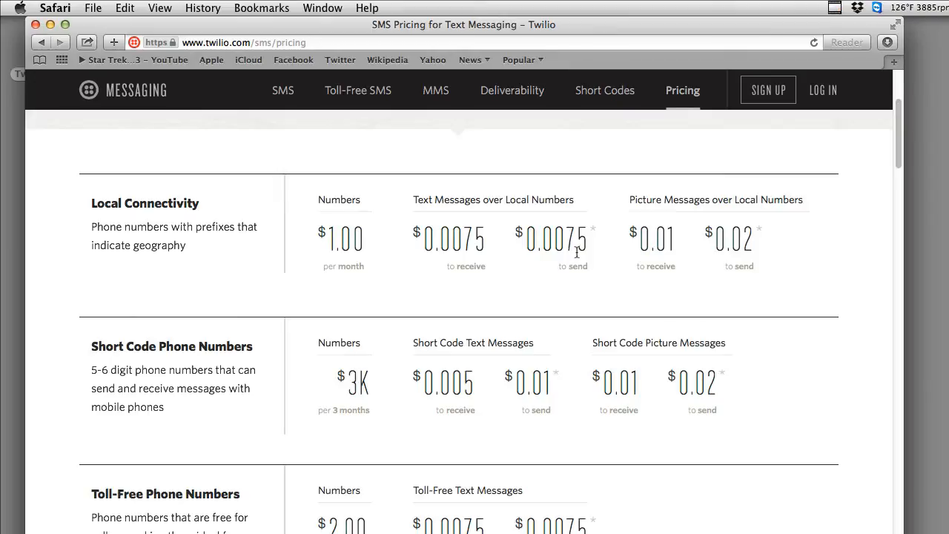
mouse_move(556, 249)
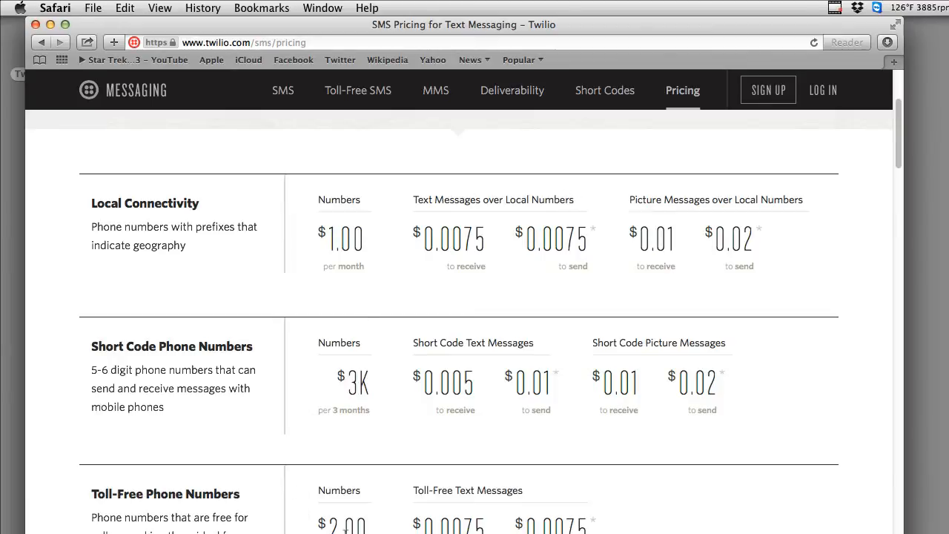
mouse_move(329, 258)
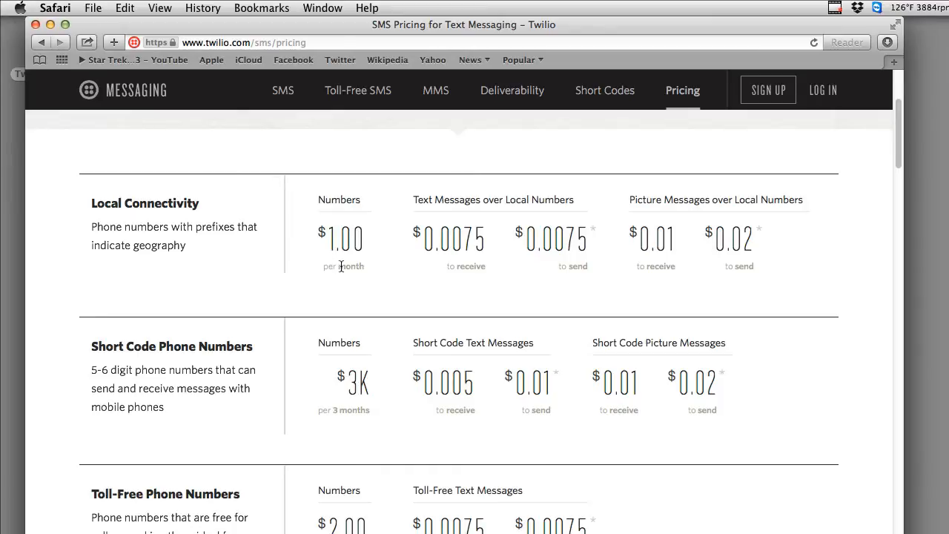
mouse_move(531, 285)
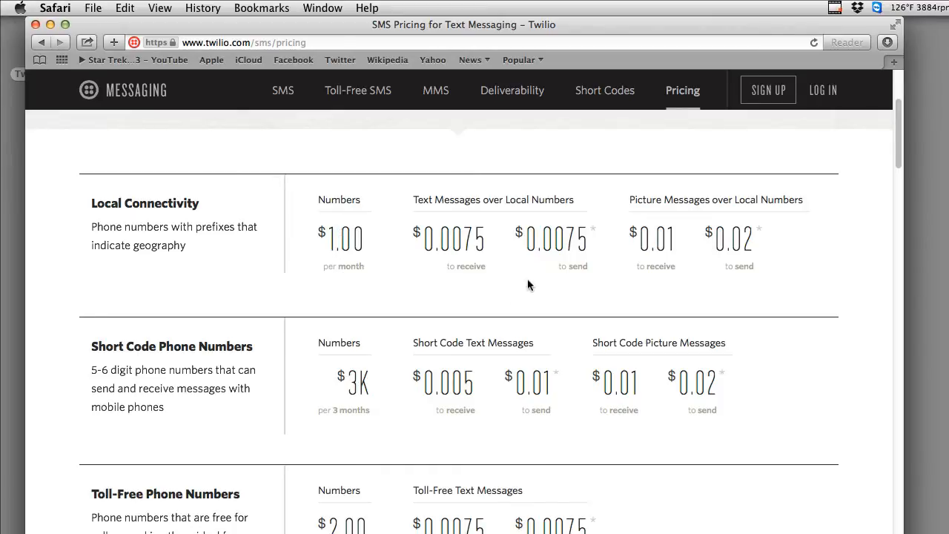
mouse_move(581, 246)
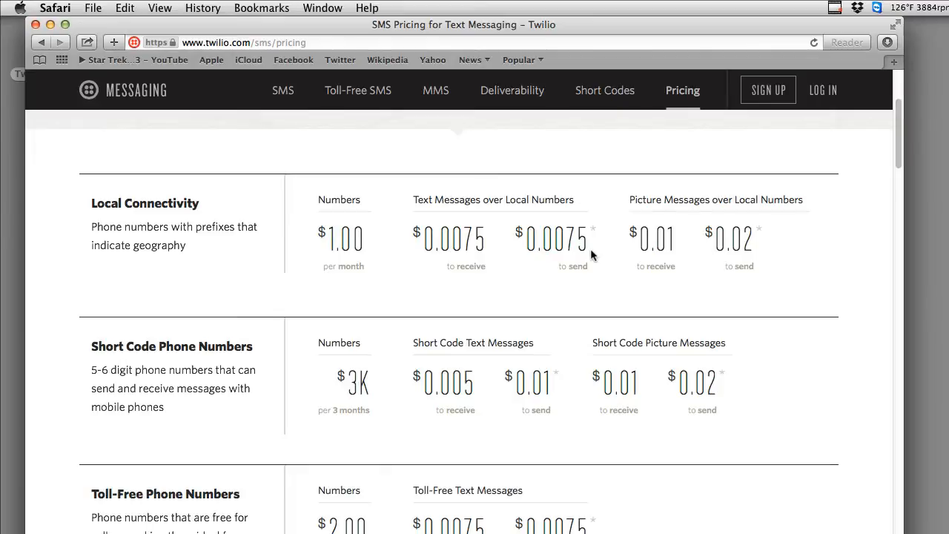
mouse_move(623, 229)
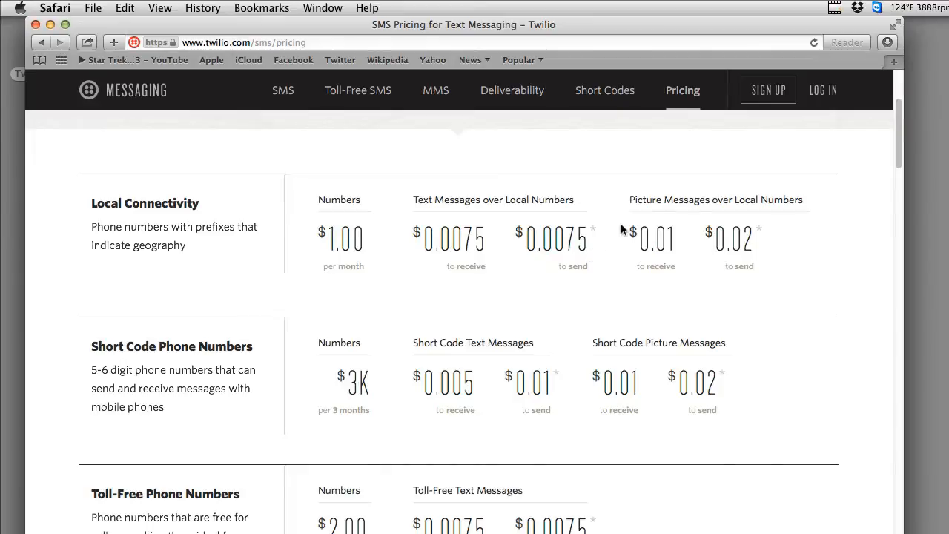
mouse_move(700, 200)
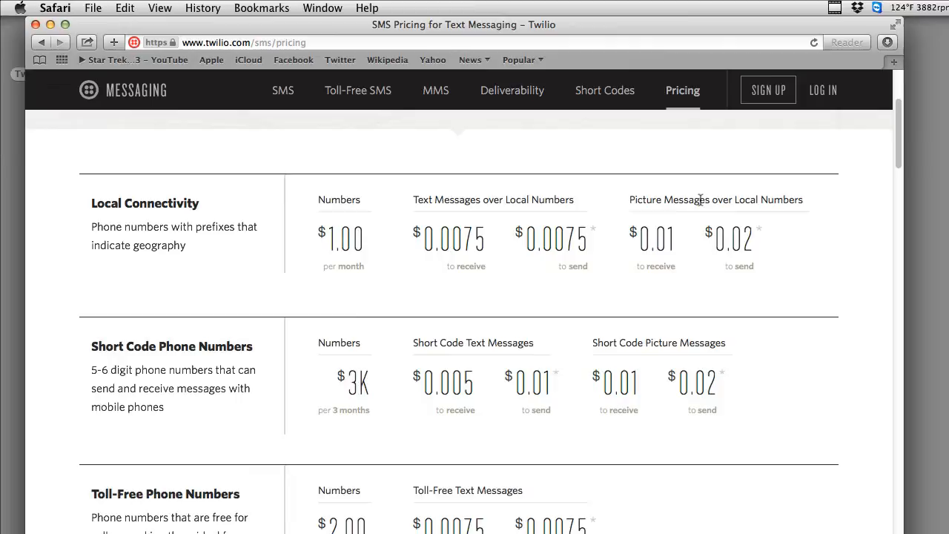
double_click(682, 198)
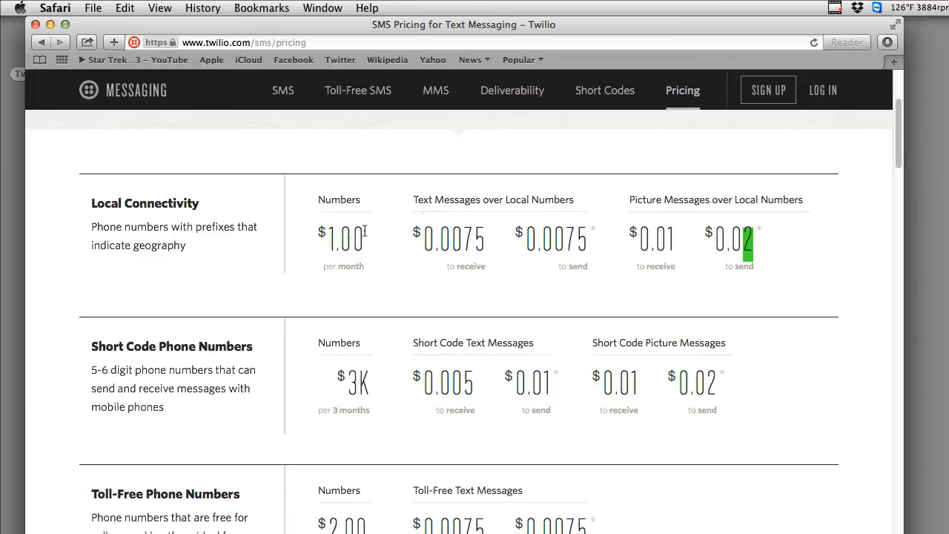
mouse_move(371, 272)
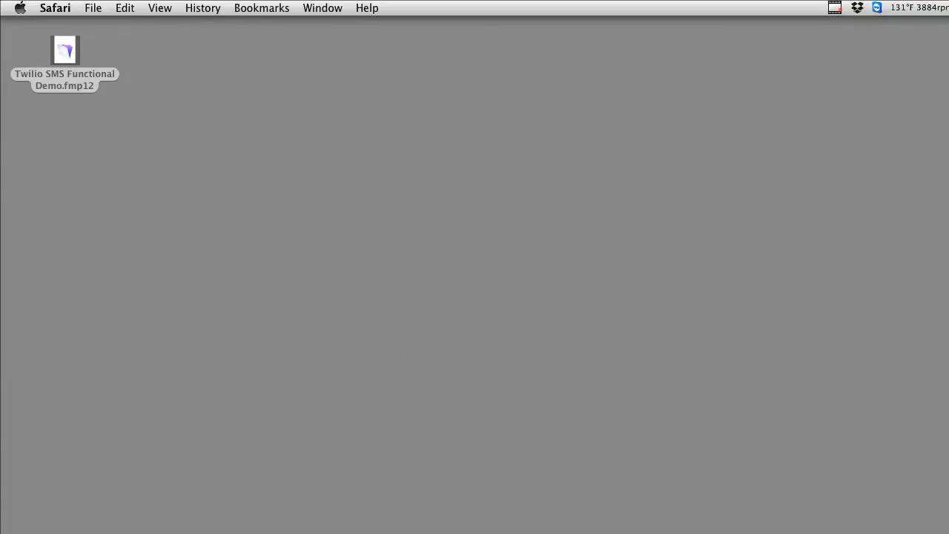
Reopen the SMS demo file and review its token and recipient phone number fields.
double_click(65, 50)
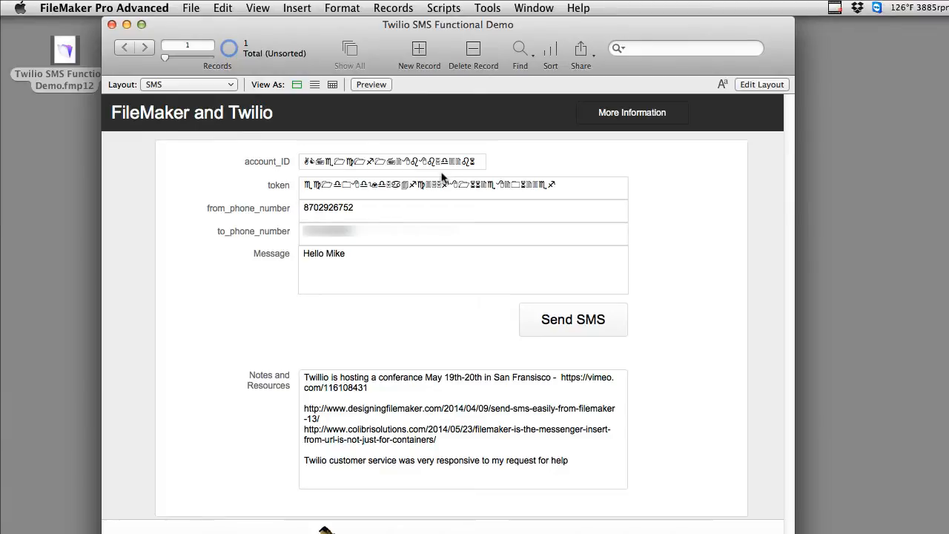
mouse_move(364, 213)
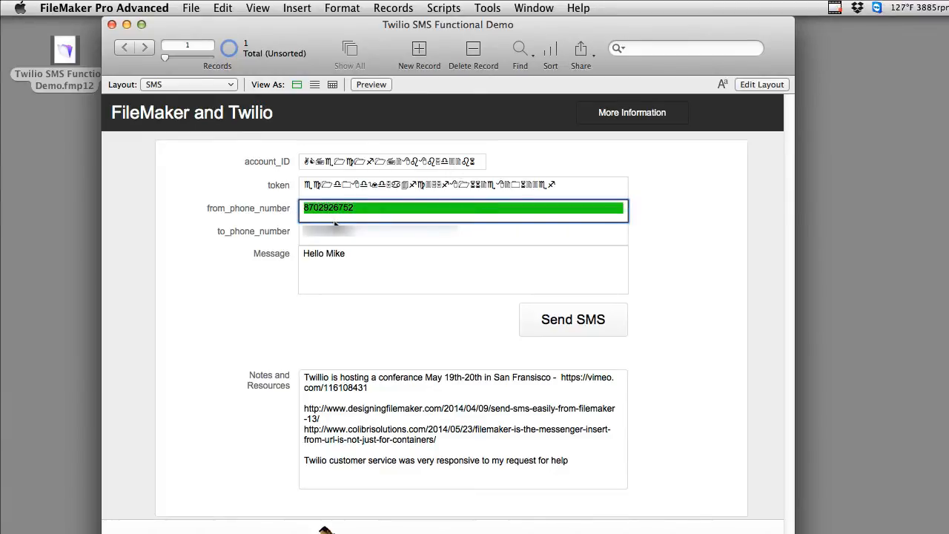
mouse_move(360, 364)
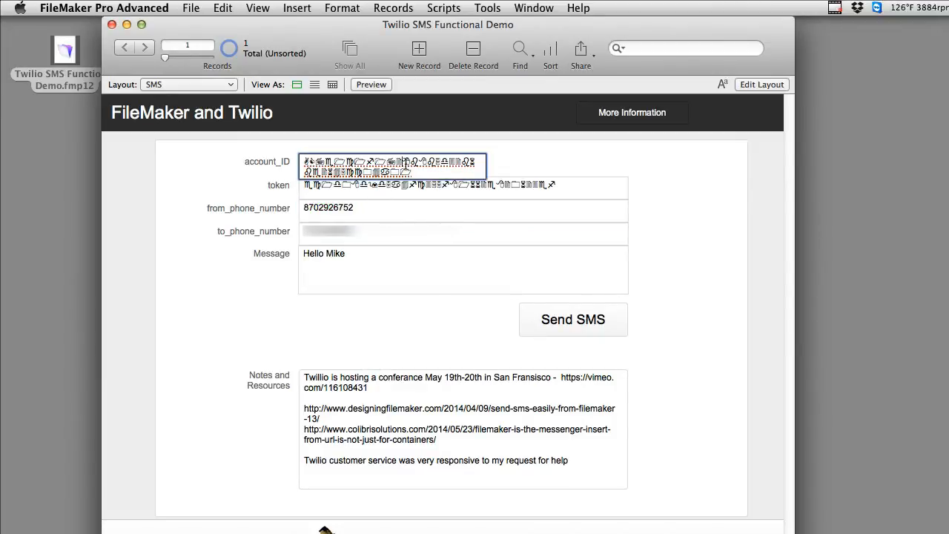
click(463, 184)
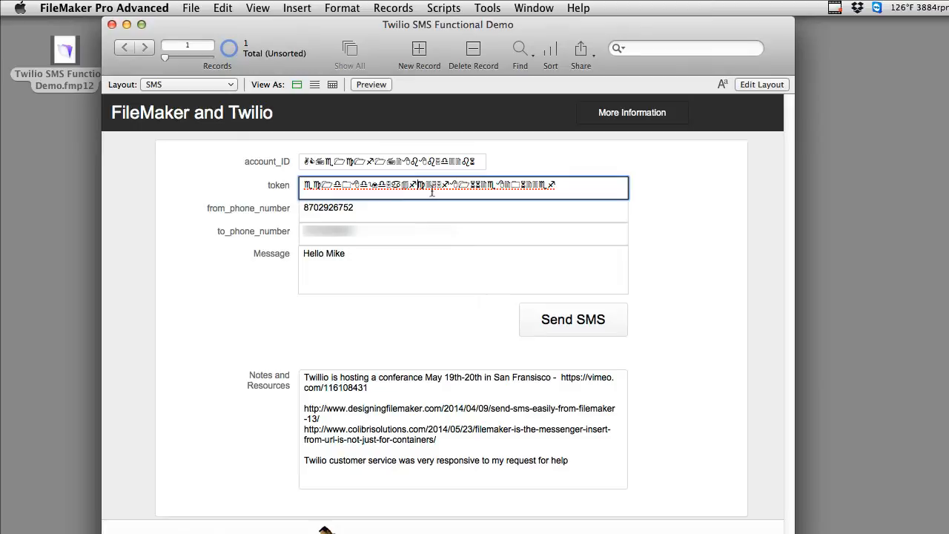
mouse_move(224, 171)
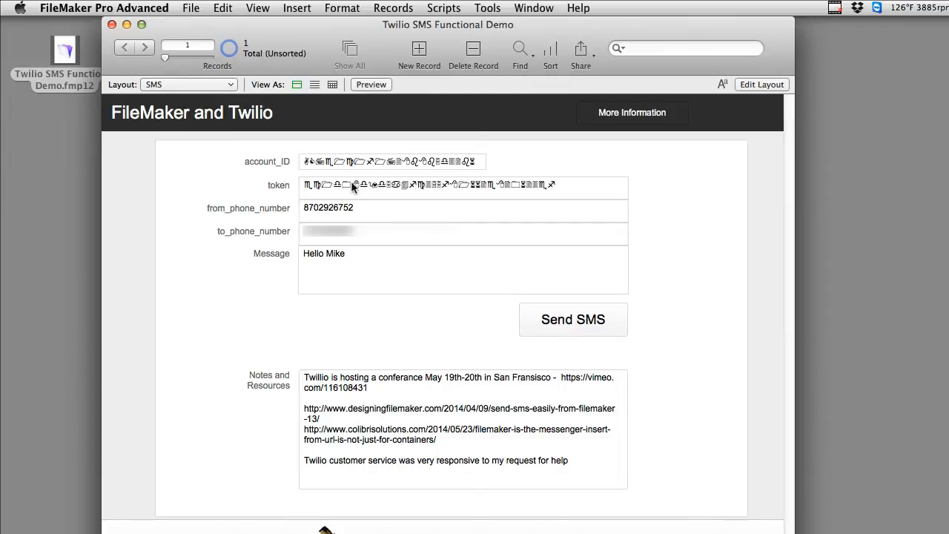
mouse_move(341, 175)
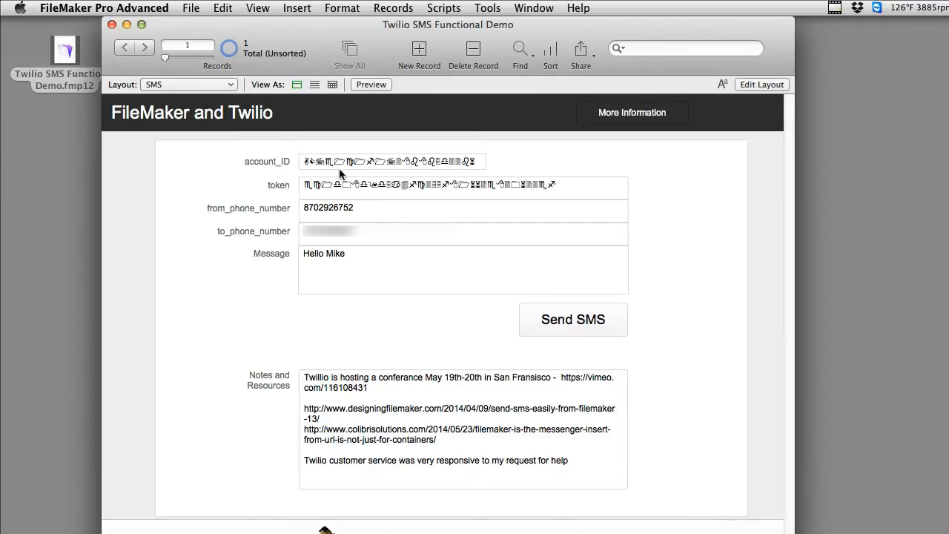
mouse_move(338, 173)
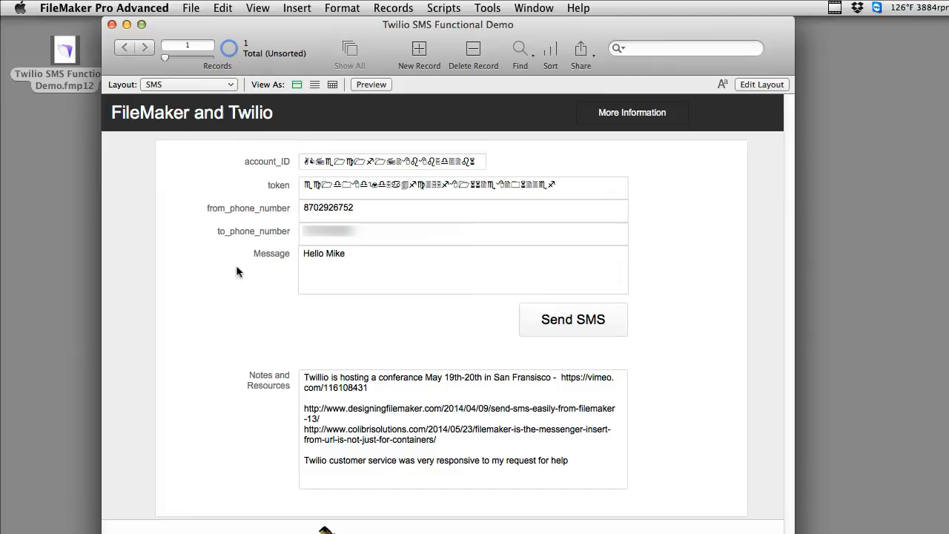
click(463, 233)
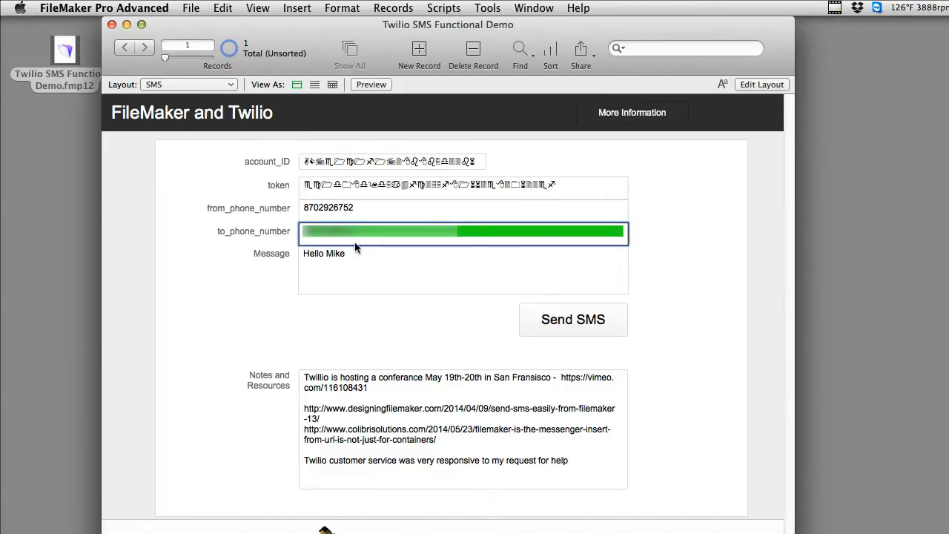
mouse_move(275, 290)
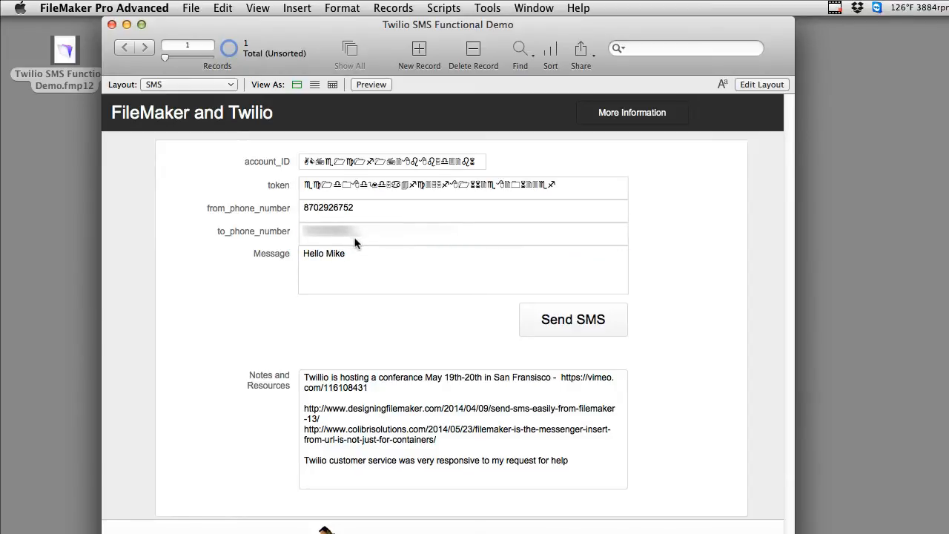
mouse_move(332, 270)
text(RC)
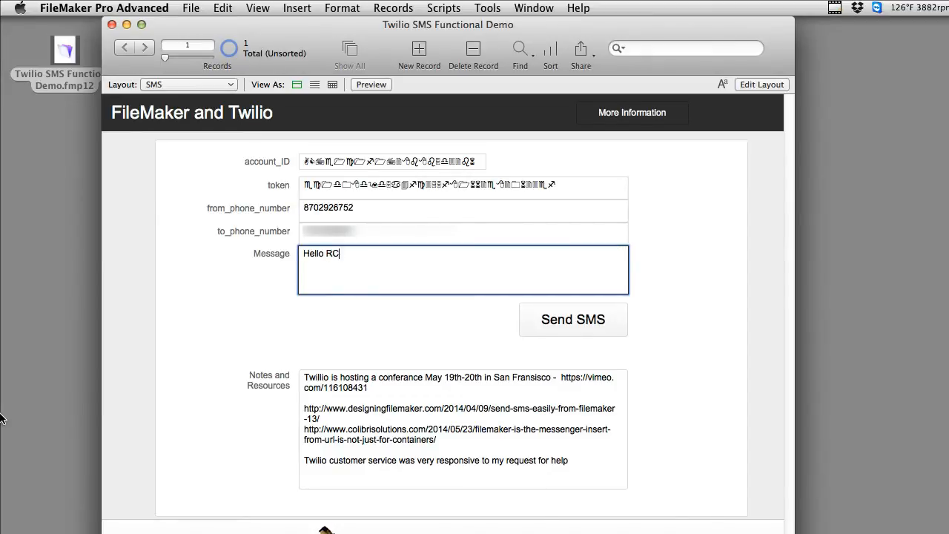
Type ', We have a Urgent Situation, Amazon Servers are down.' after 'Hello RC' in the Message field.
text(, We have a Urgent)
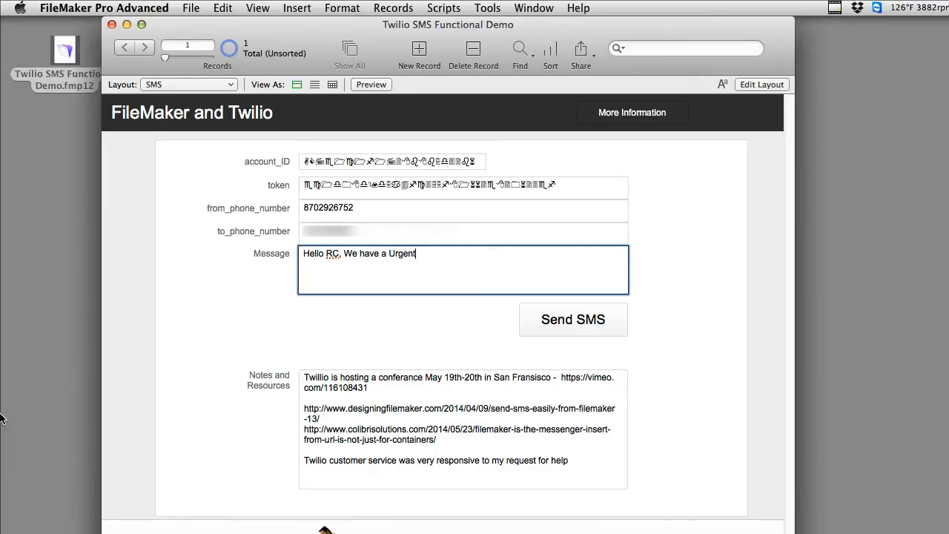
text(Situation)
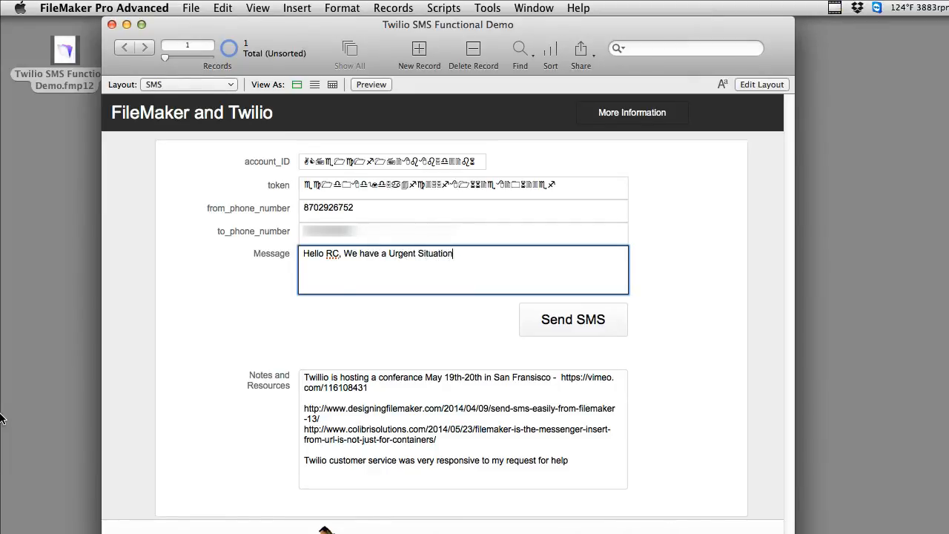
text(, Amazon Servers are)
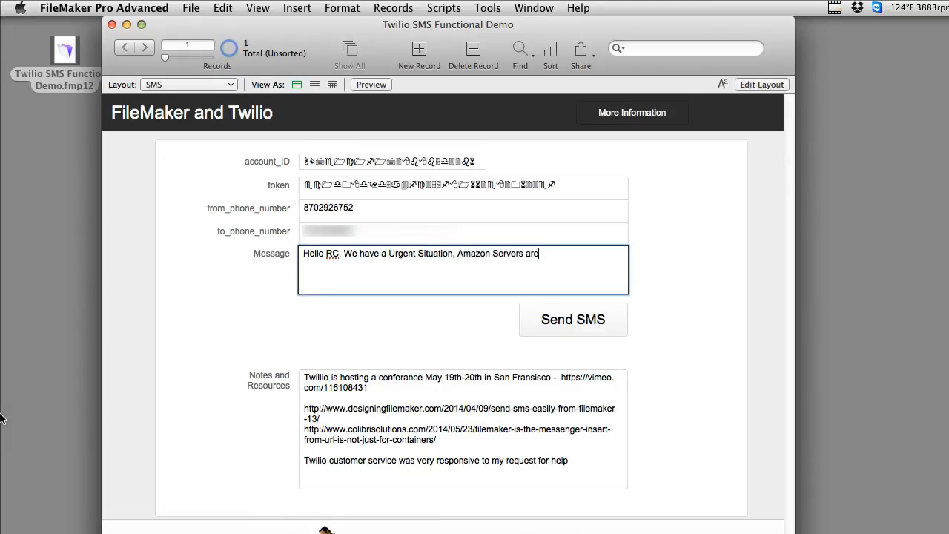
text(dow)
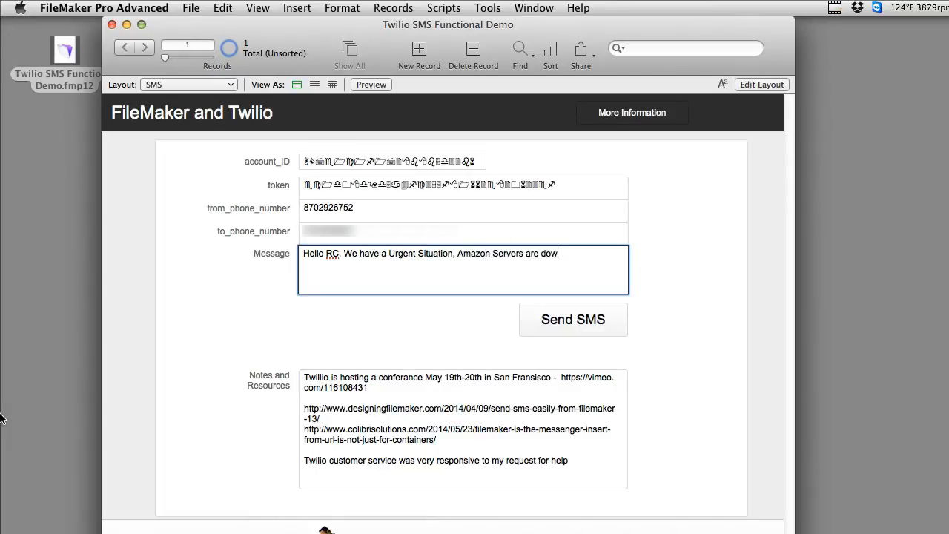
text(n.)
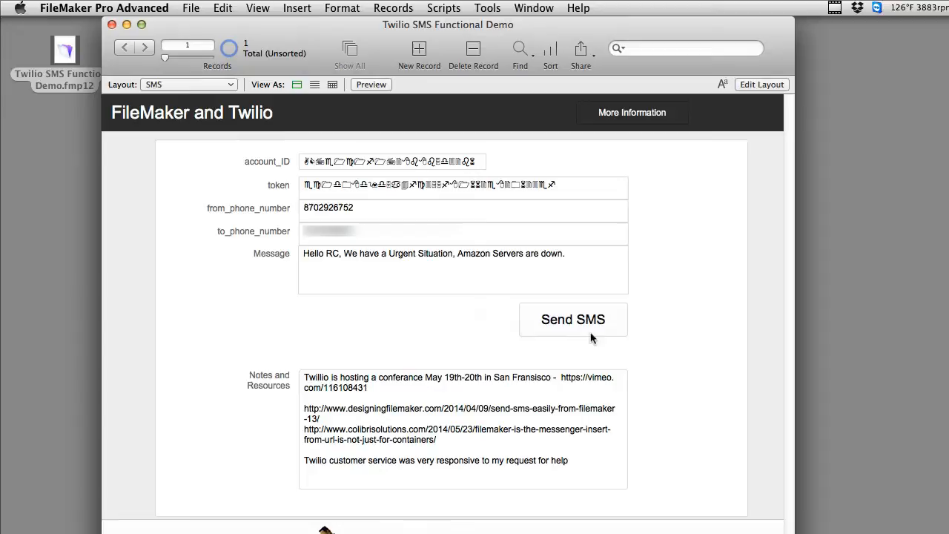
Send the SMS so Twilio's JSON result appears with status queued.
click(572, 318)
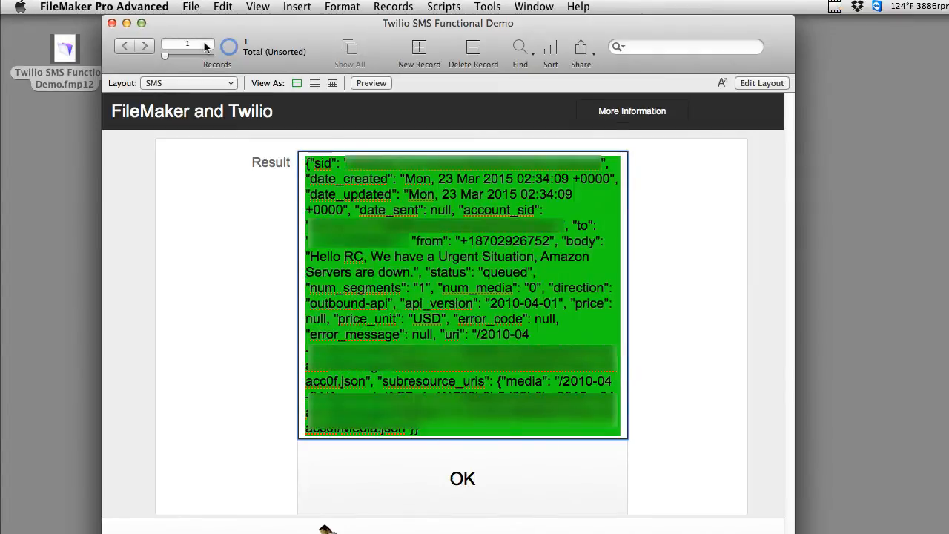
mouse_move(187, 46)
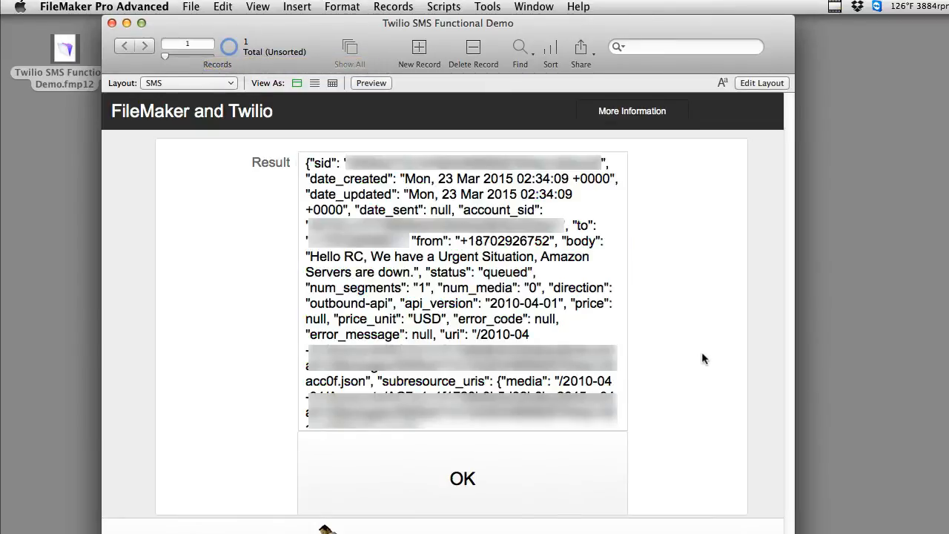
mouse_move(709, 350)
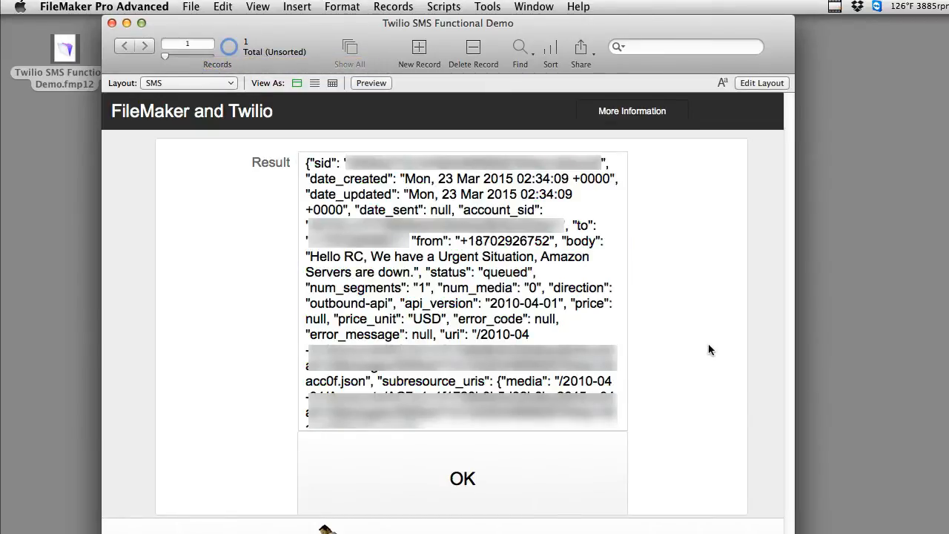
mouse_move(705, 350)
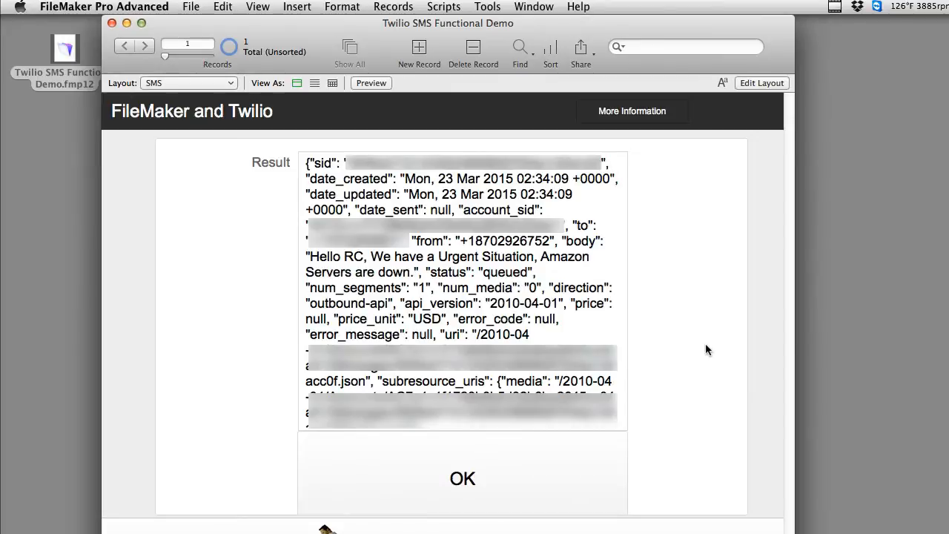
mouse_move(587, 373)
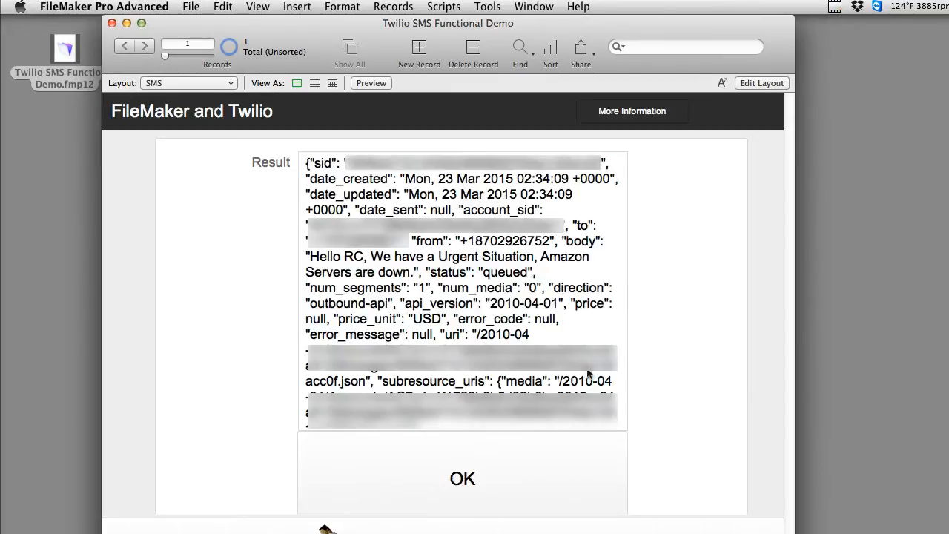
Dismiss the result, enable the Script Debugger, and change the message to 'Message to RC'.
click(462, 477)
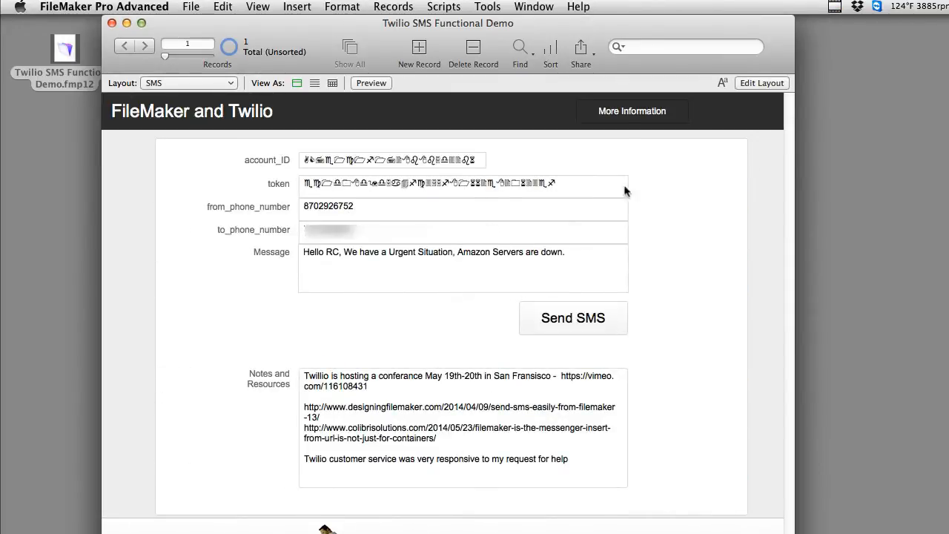
click(444, 6)
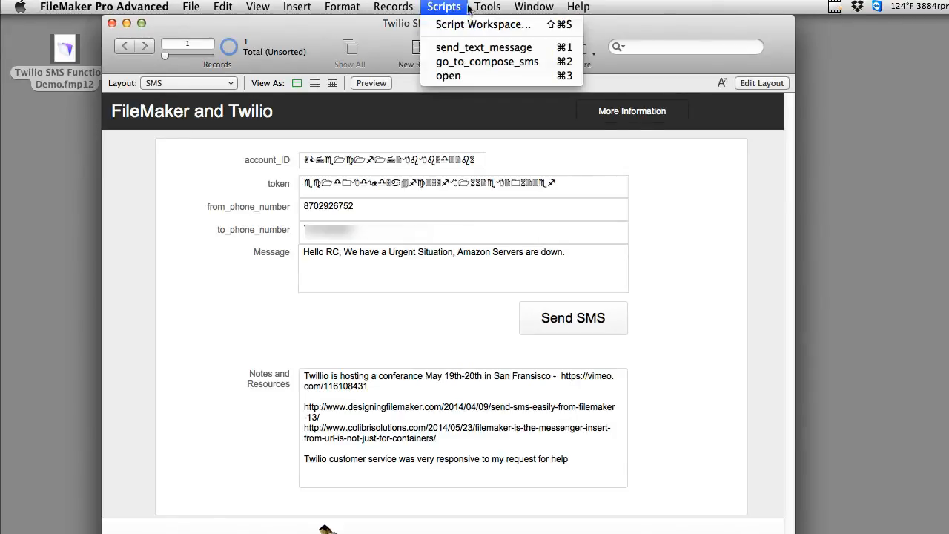
click(483, 23)
text(Message)
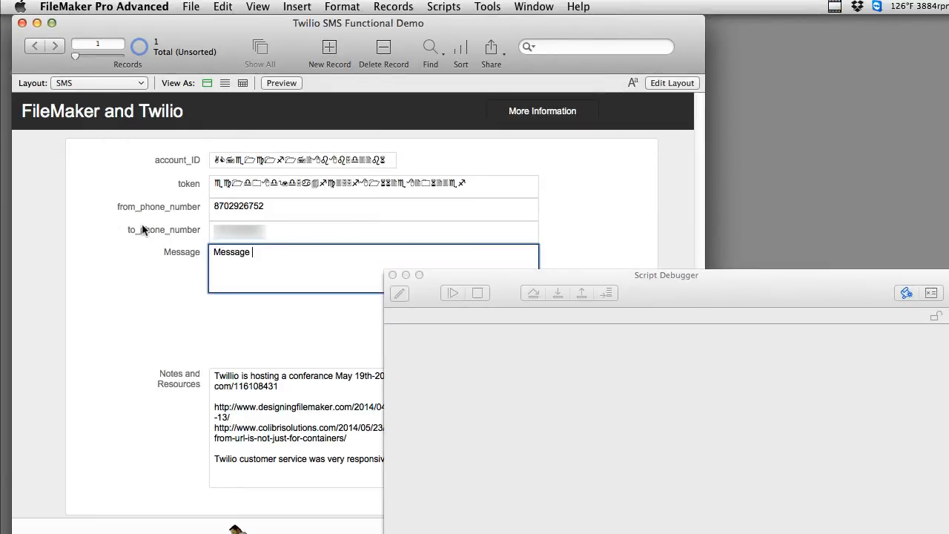
text(to RC)
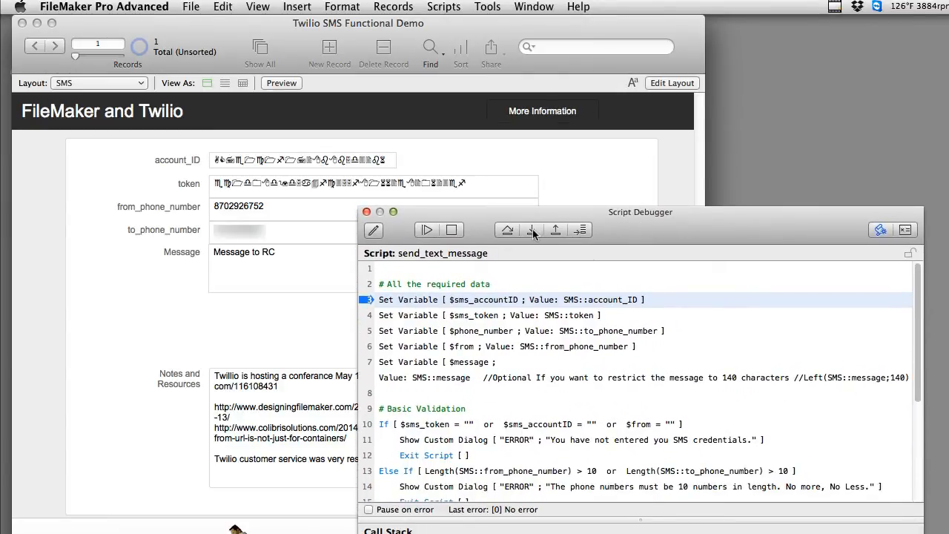
Step through storing the token, recipient phone and message text into the validation checks.
click(530, 229)
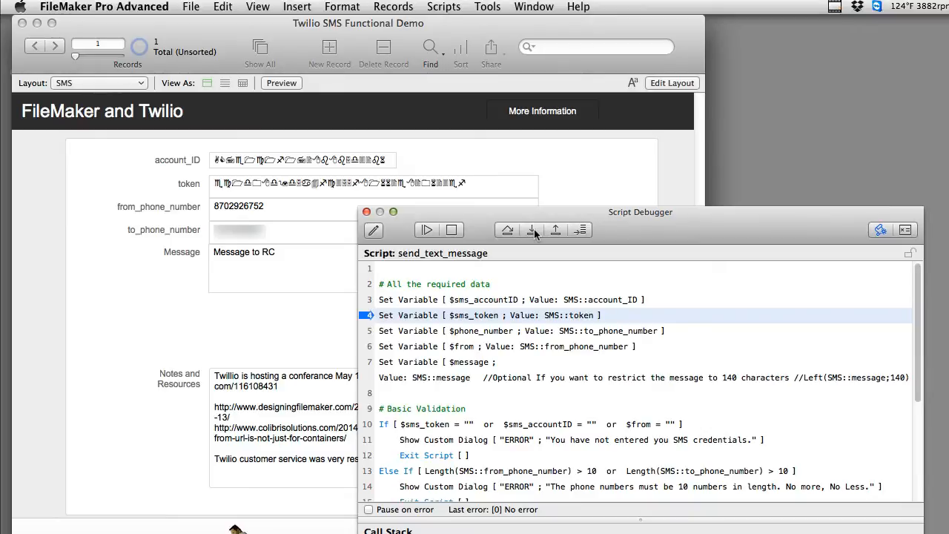
click(531, 229)
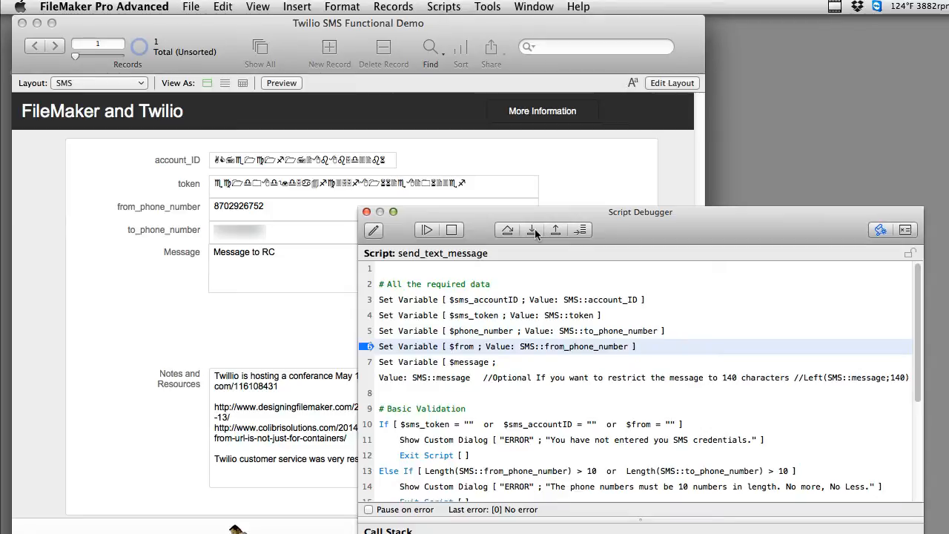
click(531, 230)
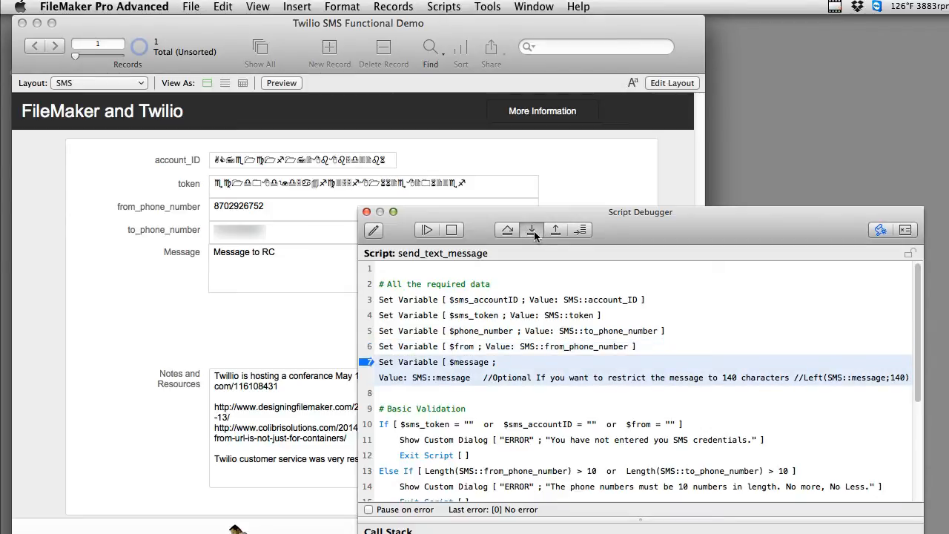
click(531, 230)
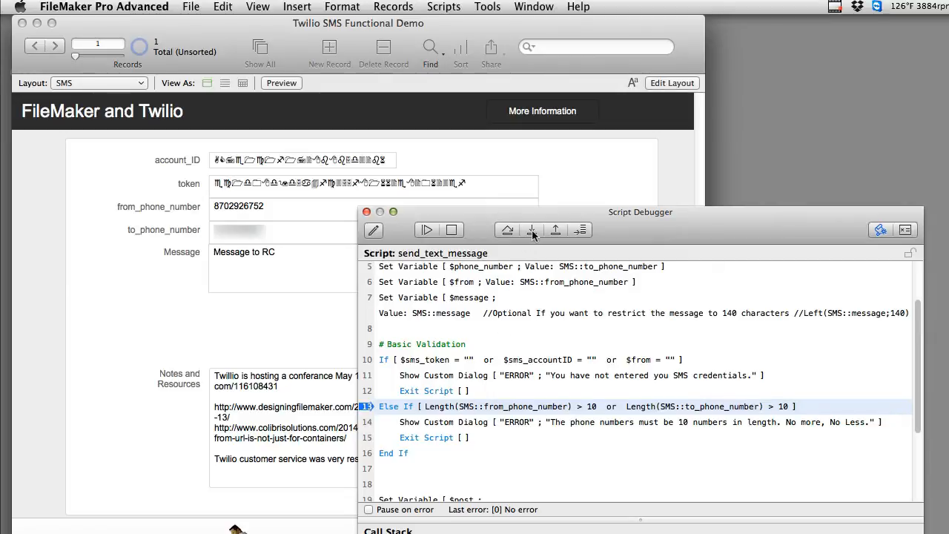
Step past the phone length check and the $post URL build, pausing on Insert from URL.
click(530, 229)
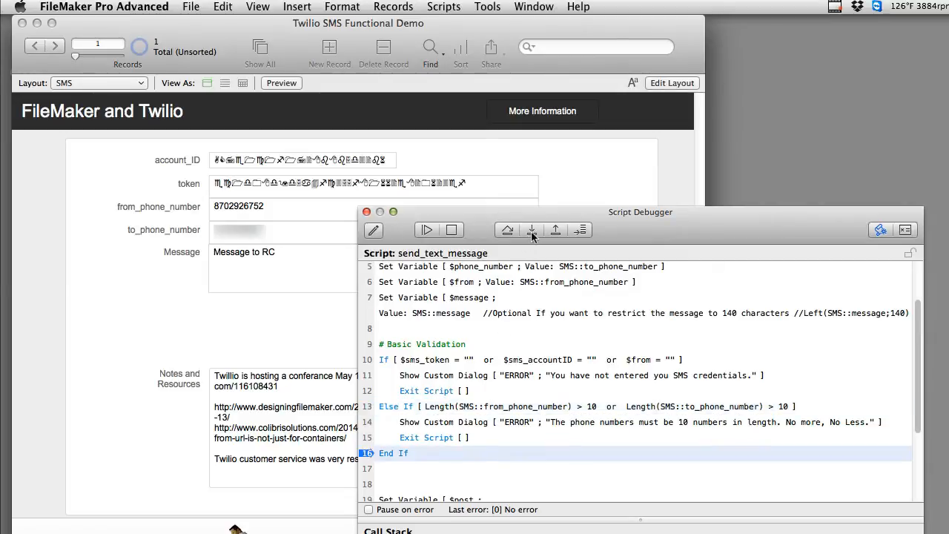
click(530, 230)
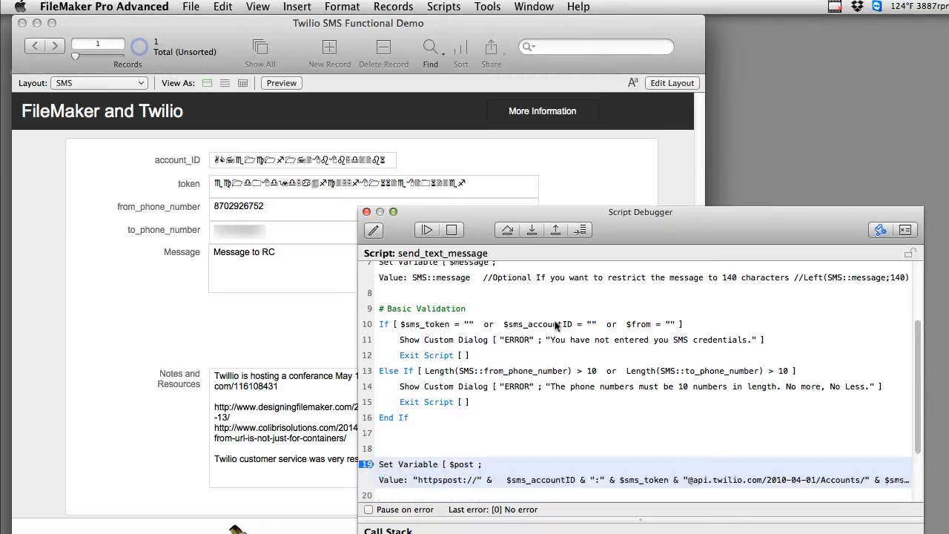
scroll(down, 3)
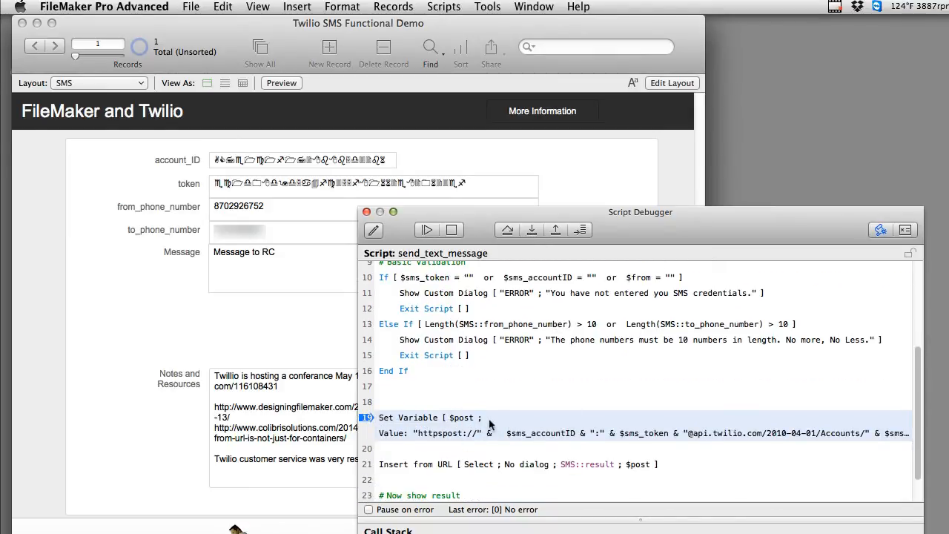
mouse_move(454, 424)
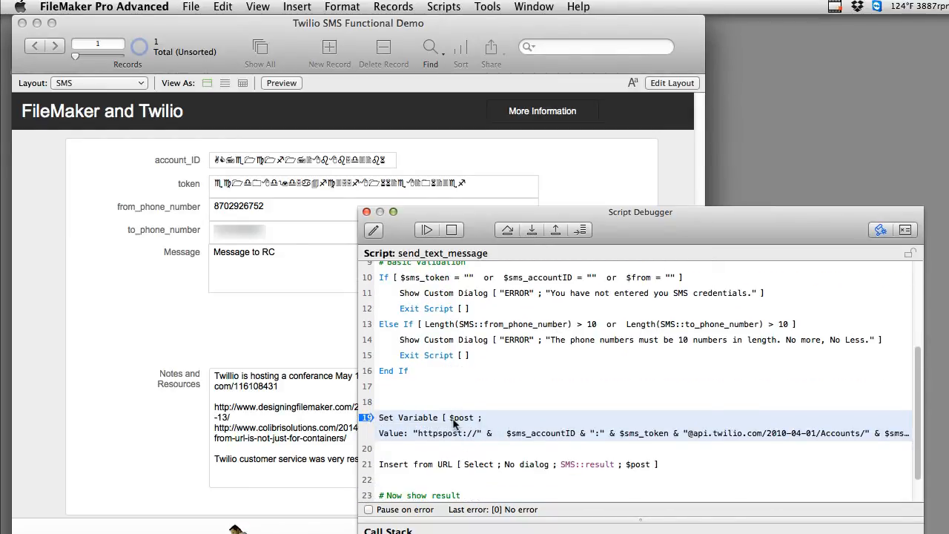
mouse_move(542, 438)
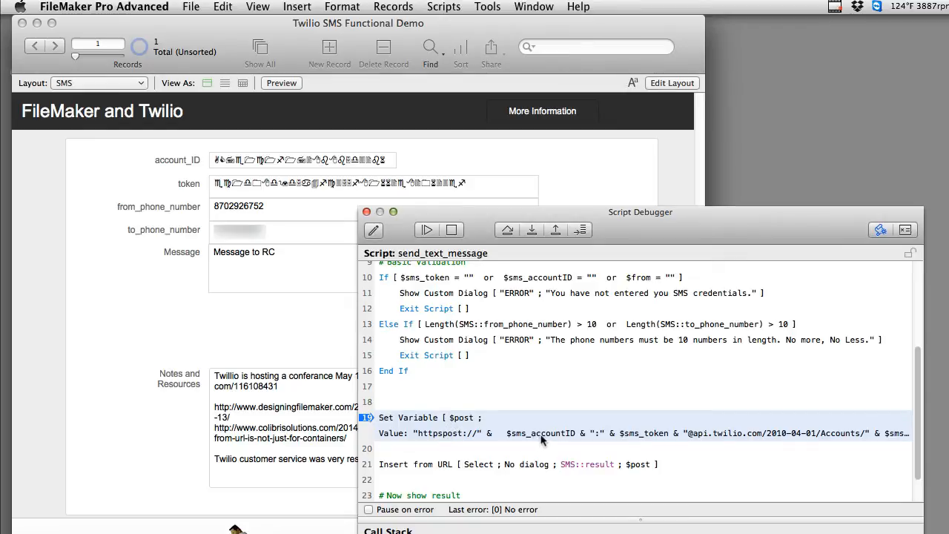
mouse_move(421, 438)
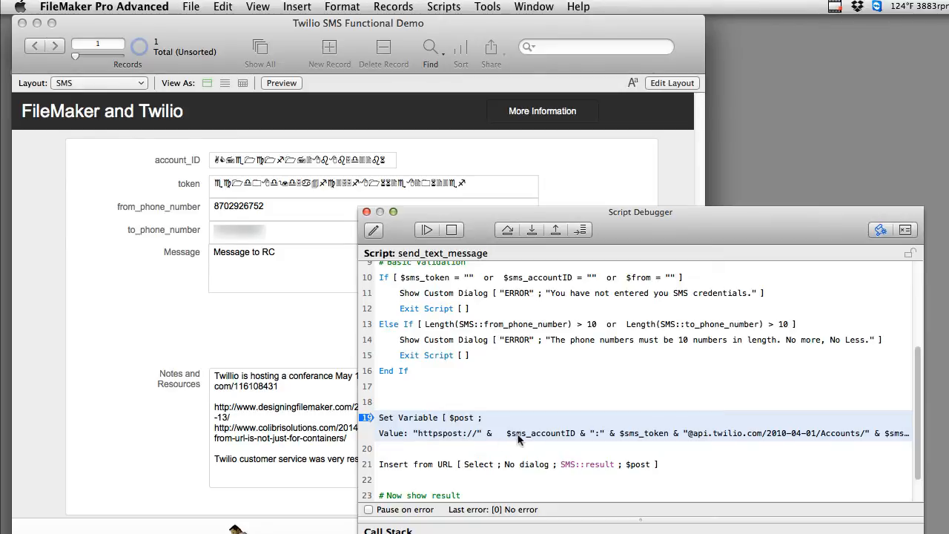
mouse_move(652, 437)
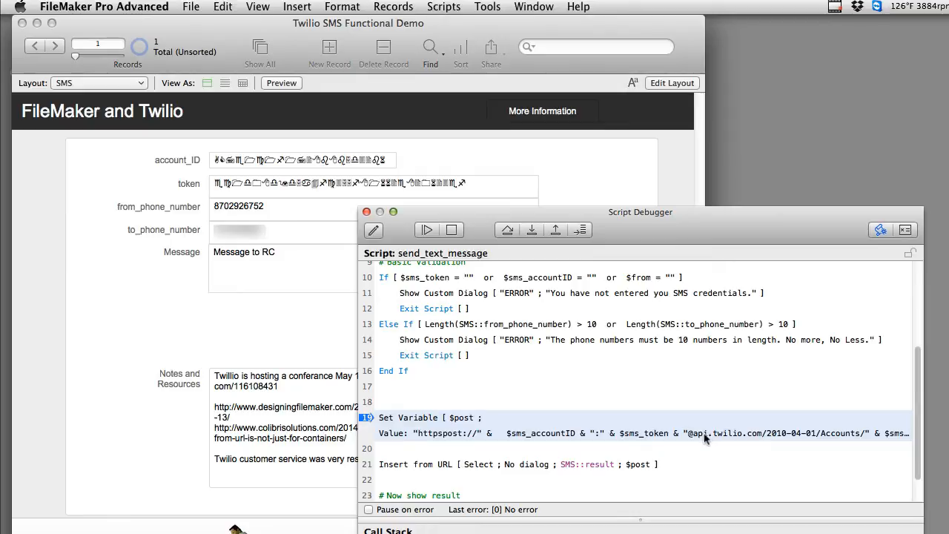
mouse_move(584, 436)
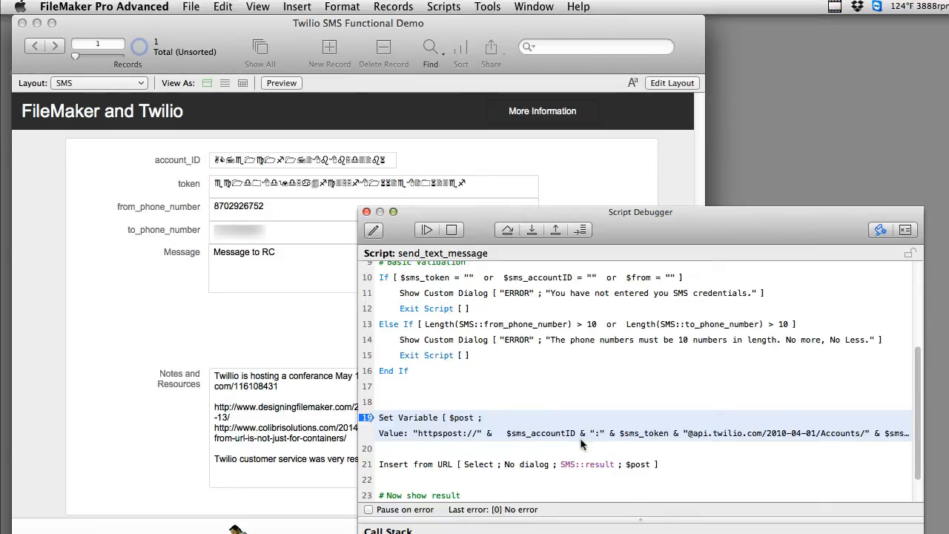
mouse_move(615, 457)
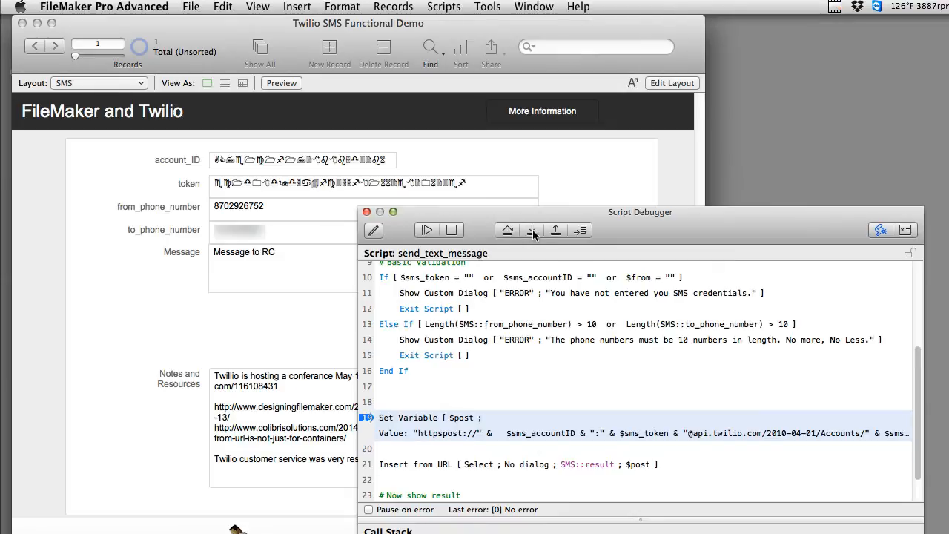
click(531, 229)
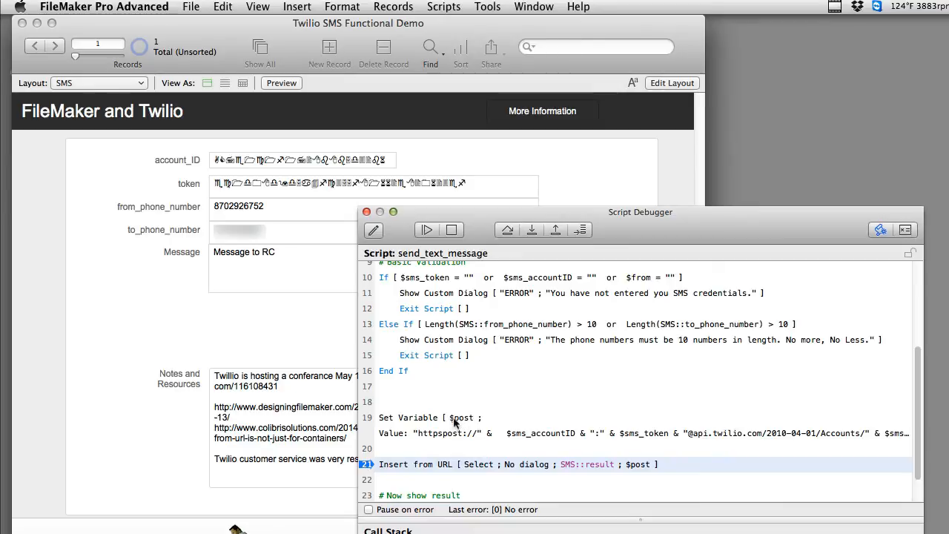
click(487, 6)
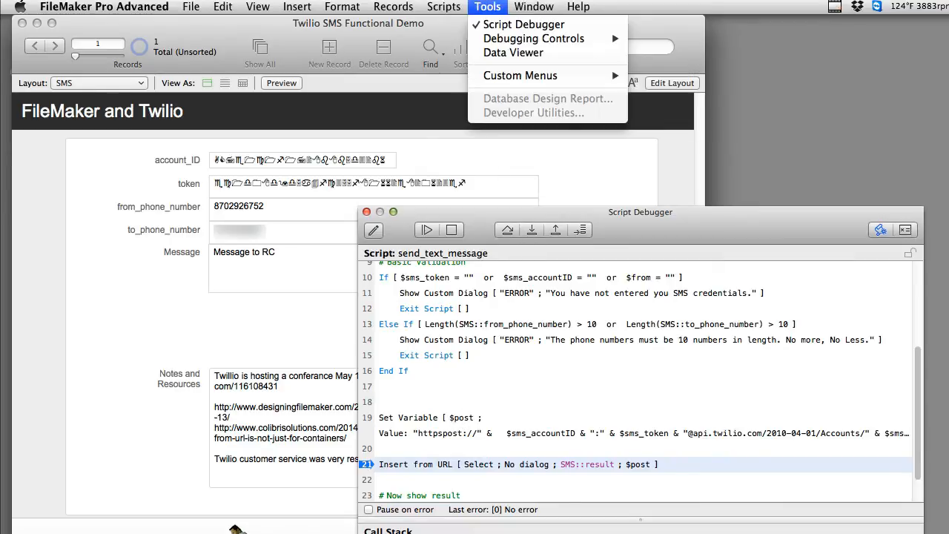
View $post's current value in the Data Viewer, the Twilio Messages URL with 'Message to RC'.
click(513, 52)
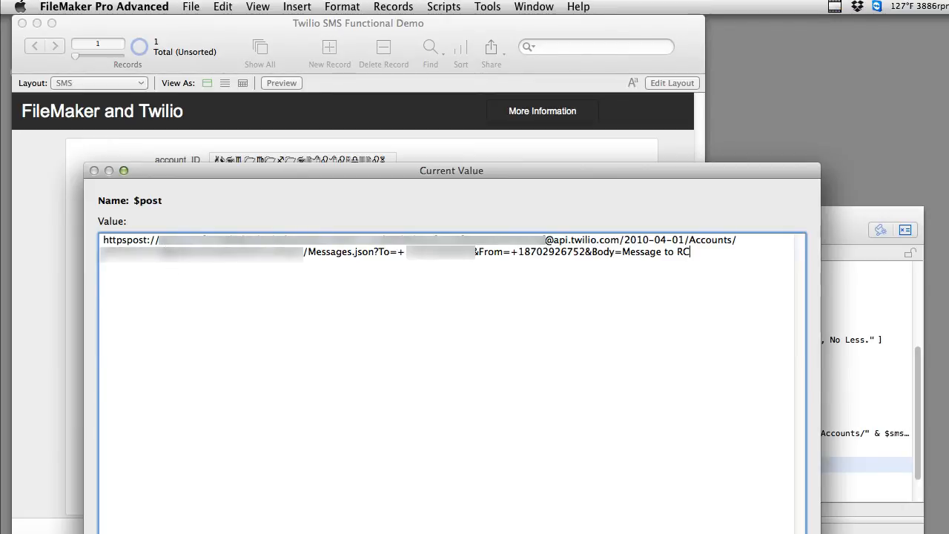
mouse_move(555, 255)
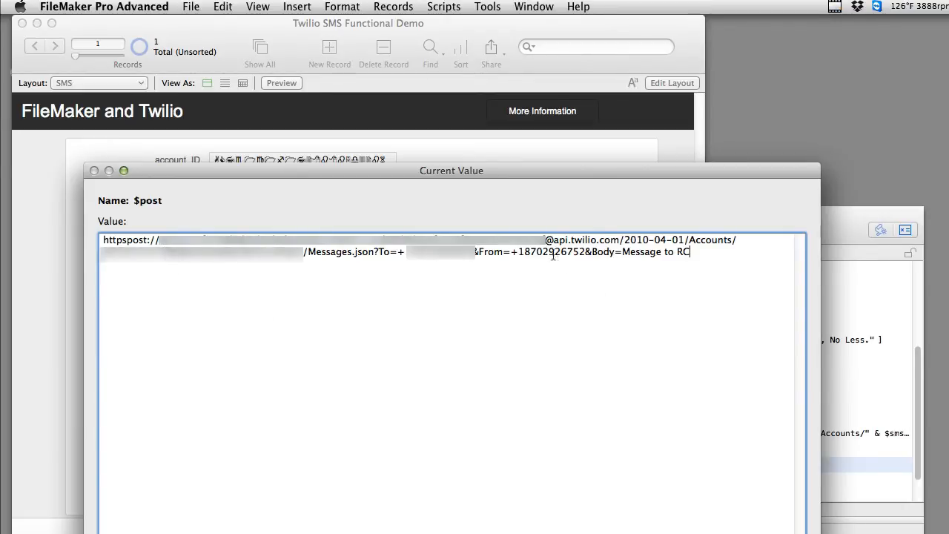
double_click(584, 240)
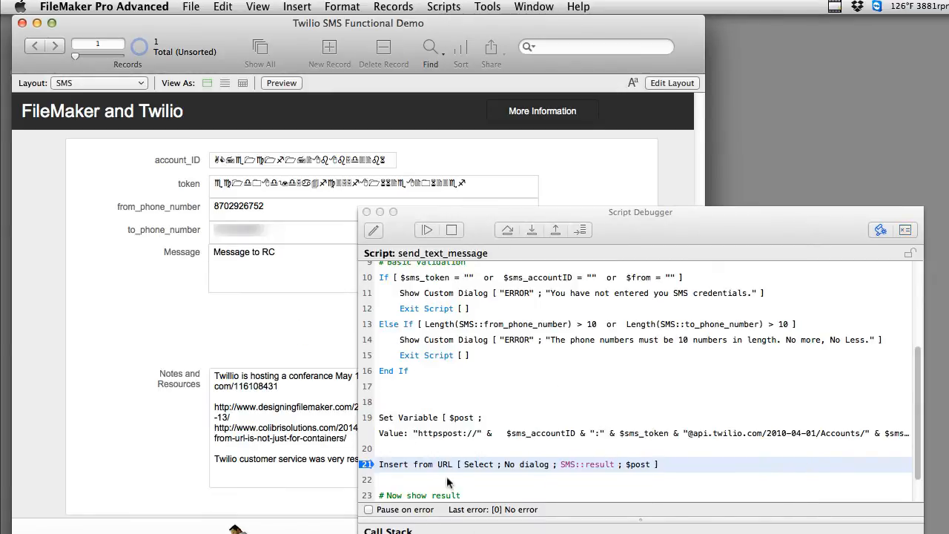
mouse_move(540, 481)
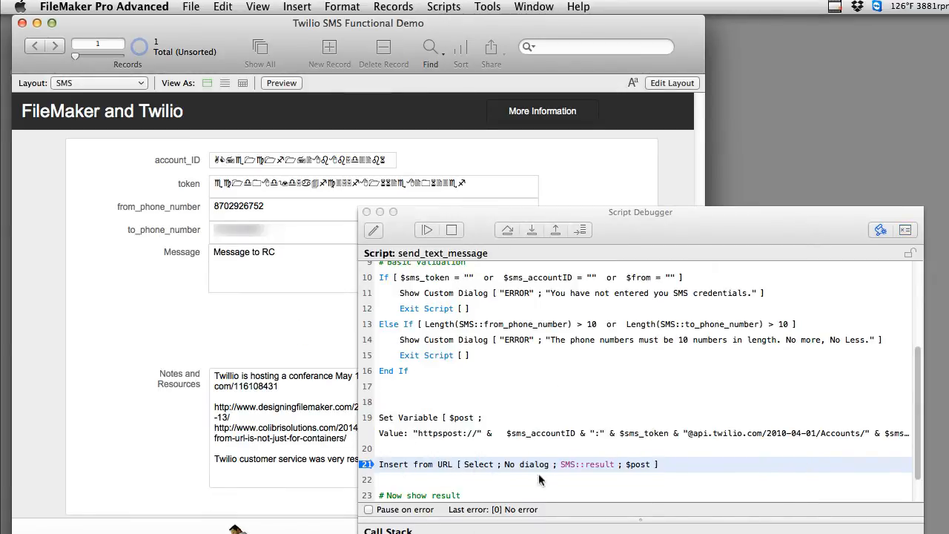
mouse_move(581, 471)
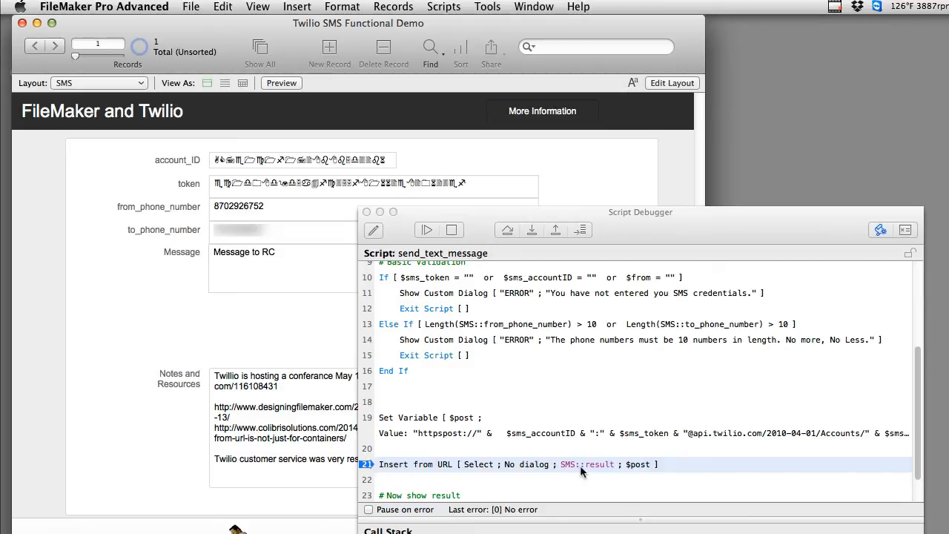
mouse_move(586, 470)
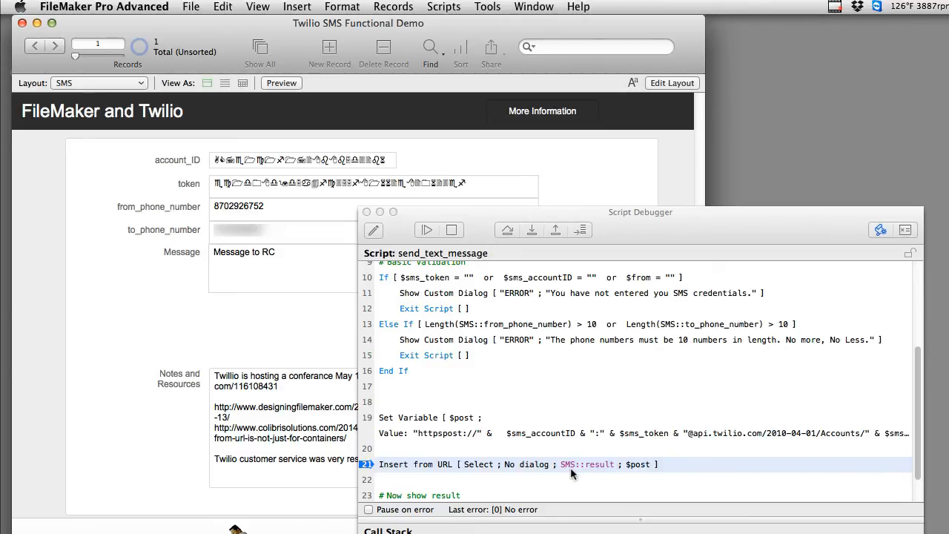
mouse_move(457, 285)
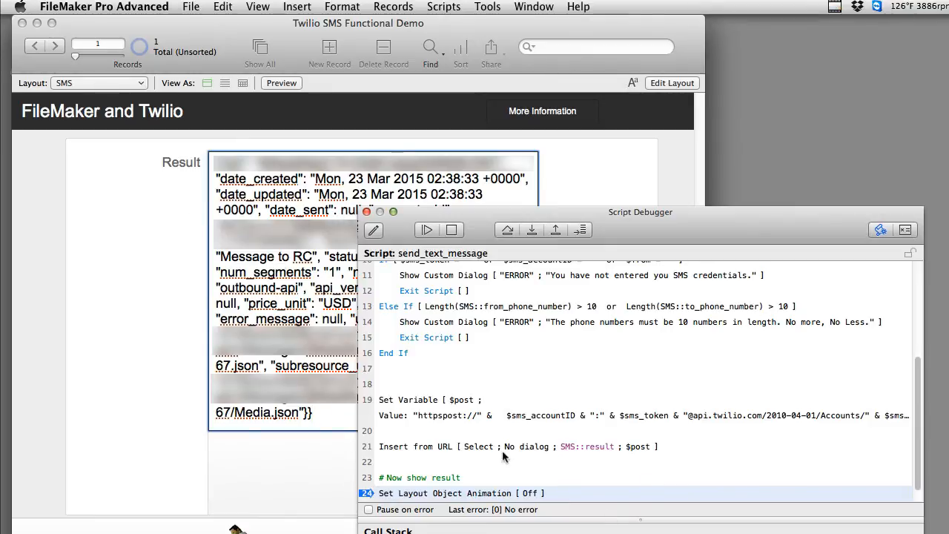
mouse_move(531, 419)
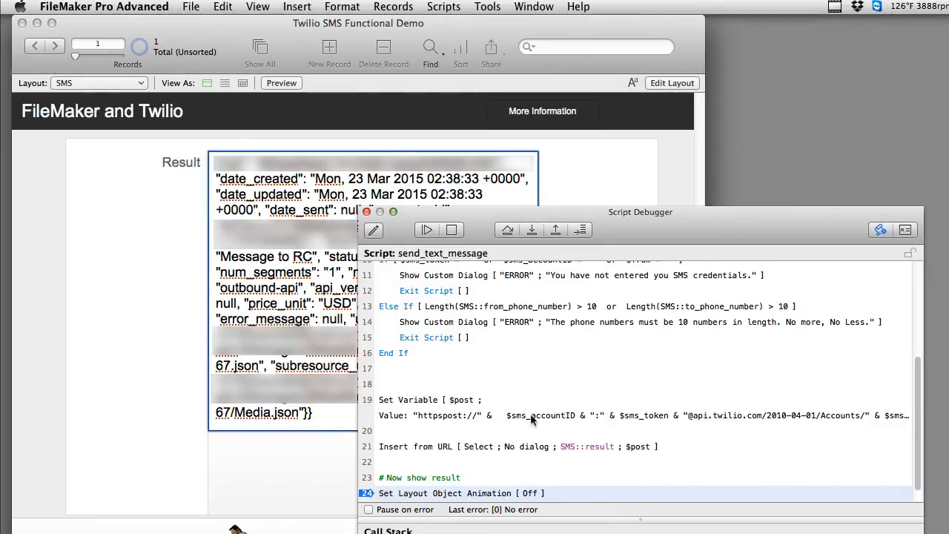
mouse_move(370, 294)
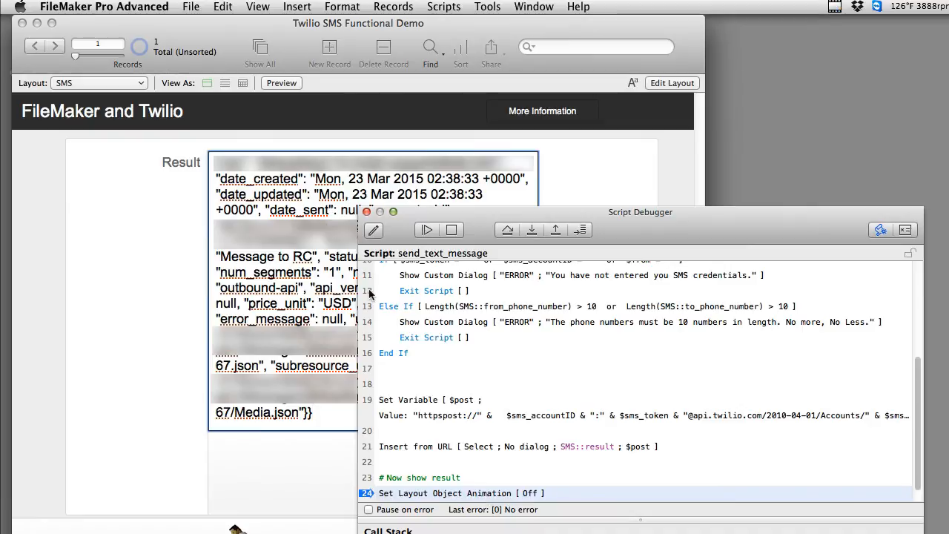
mouse_move(489, 219)
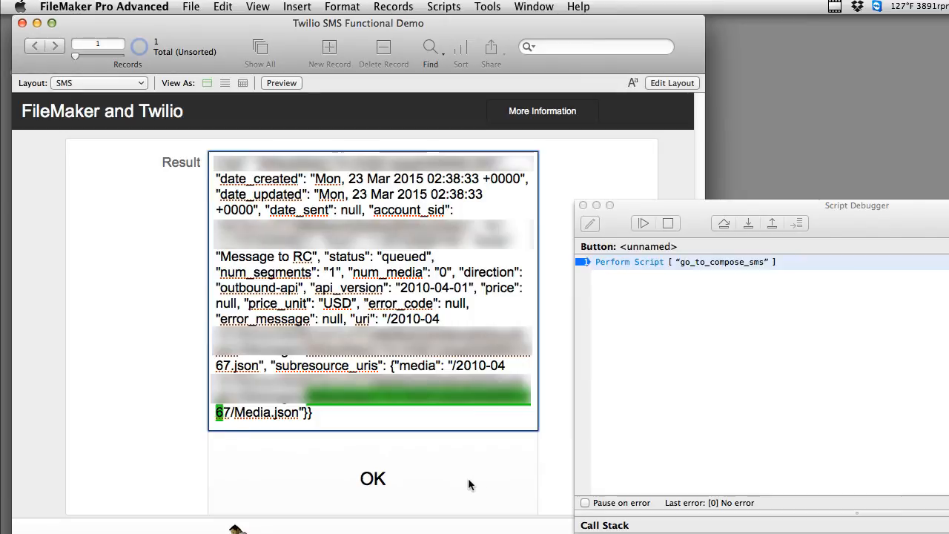
mouse_move(515, 436)
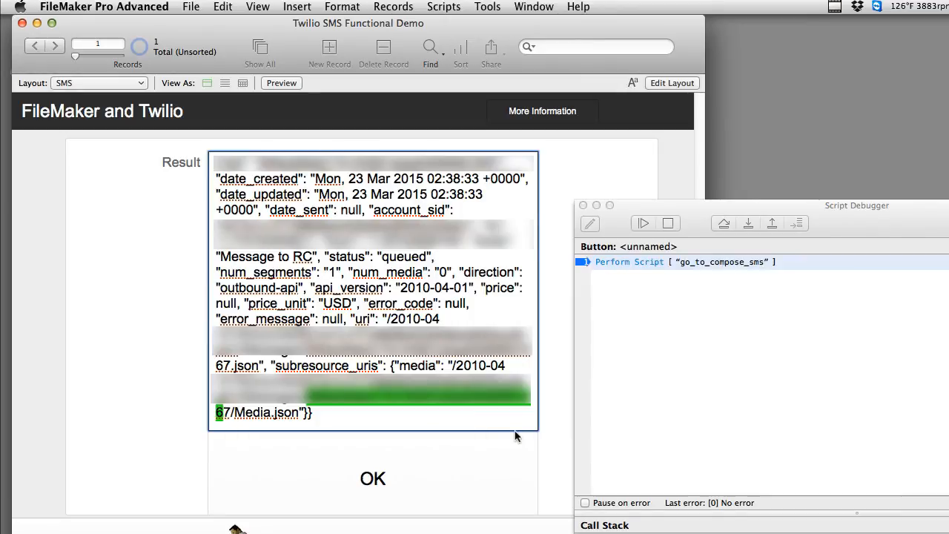
mouse_move(516, 442)
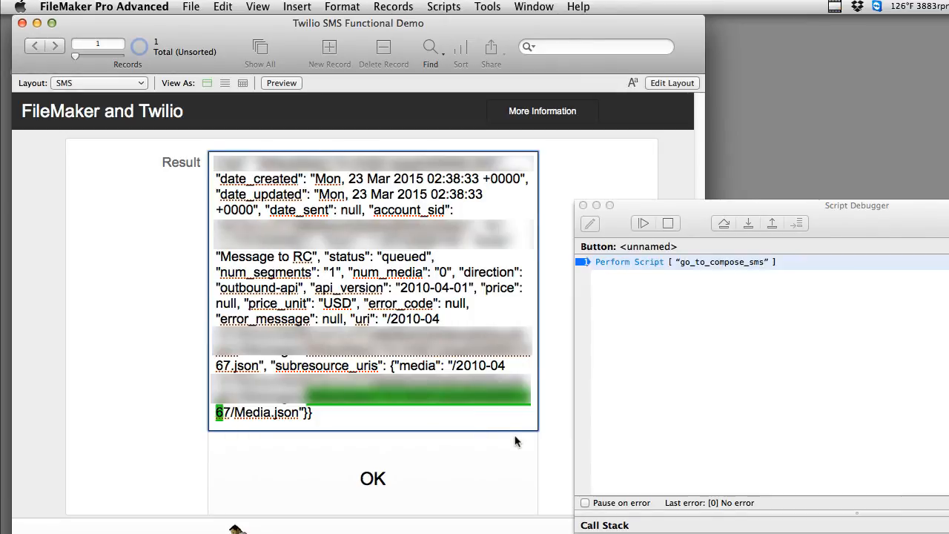
mouse_move(486, 472)
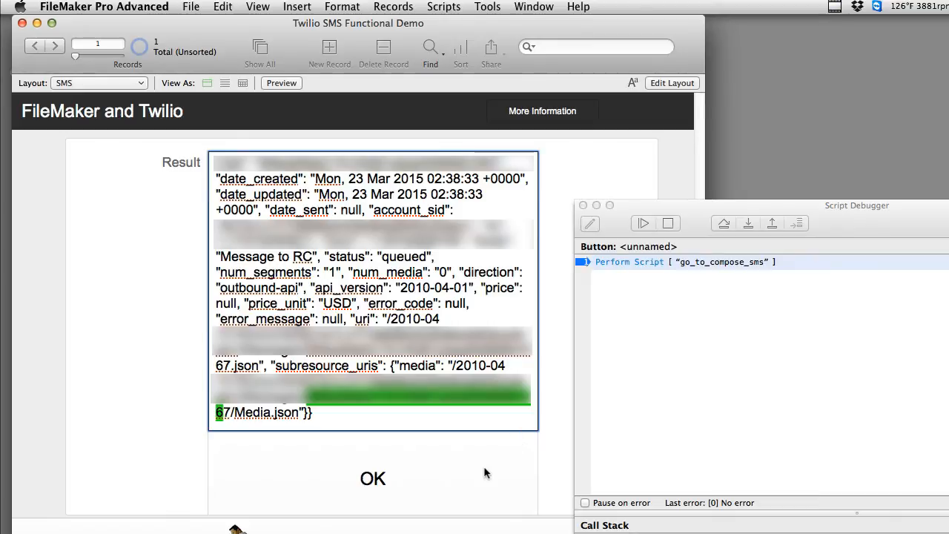
mouse_move(486, 468)
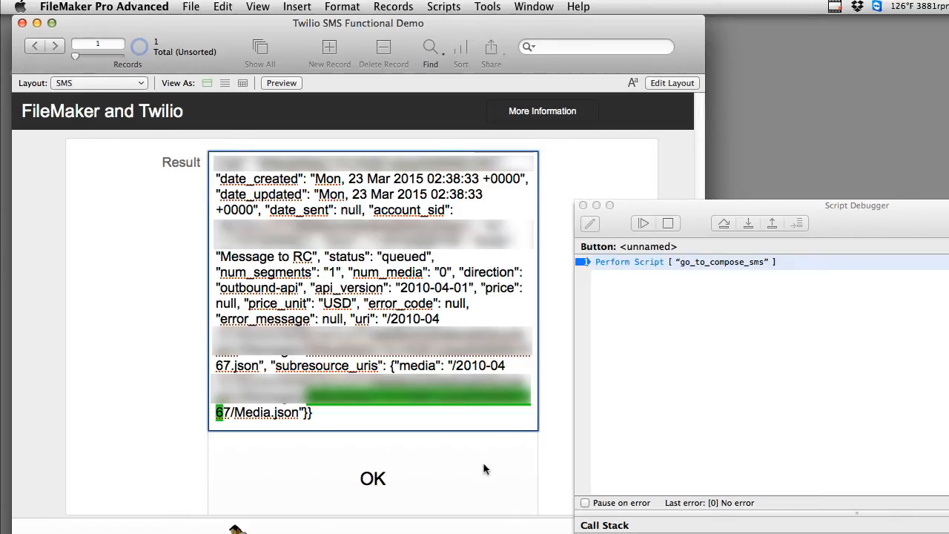
mouse_move(520, 467)
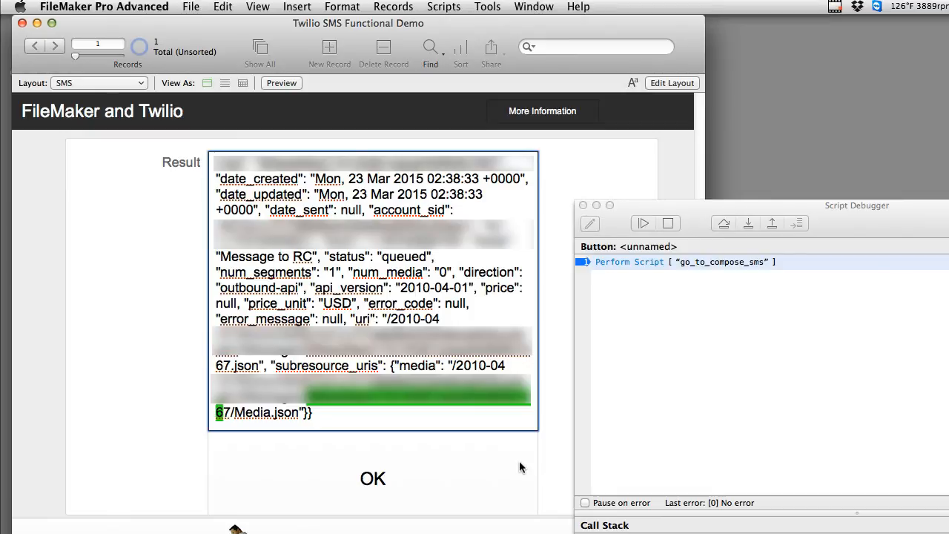
mouse_move(510, 463)
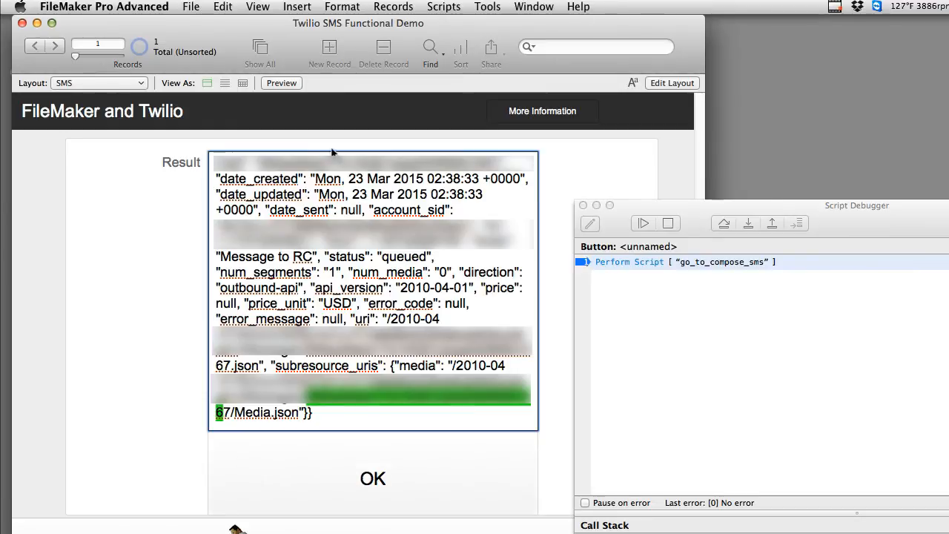
mouse_move(336, 134)
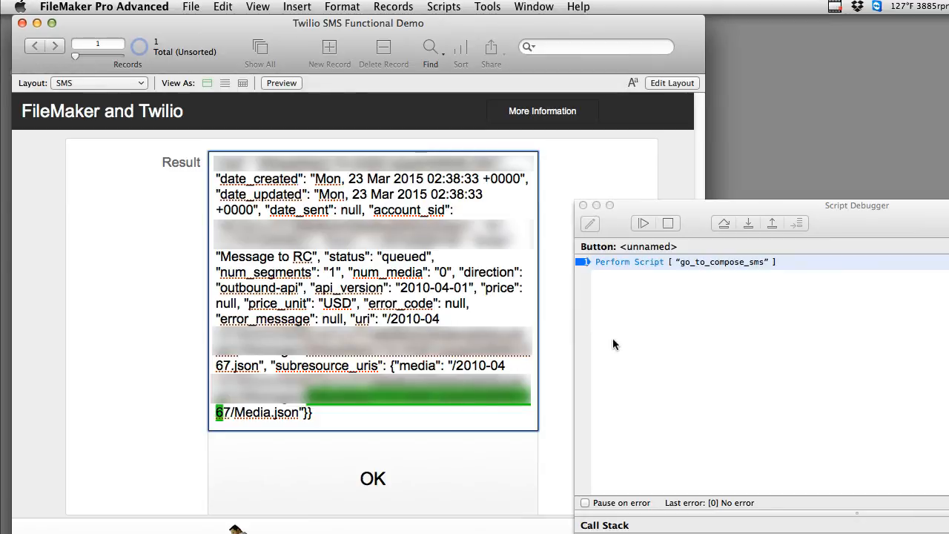
Step into go_to_compose_sms back to the compose form, then into send_text_message again.
click(747, 222)
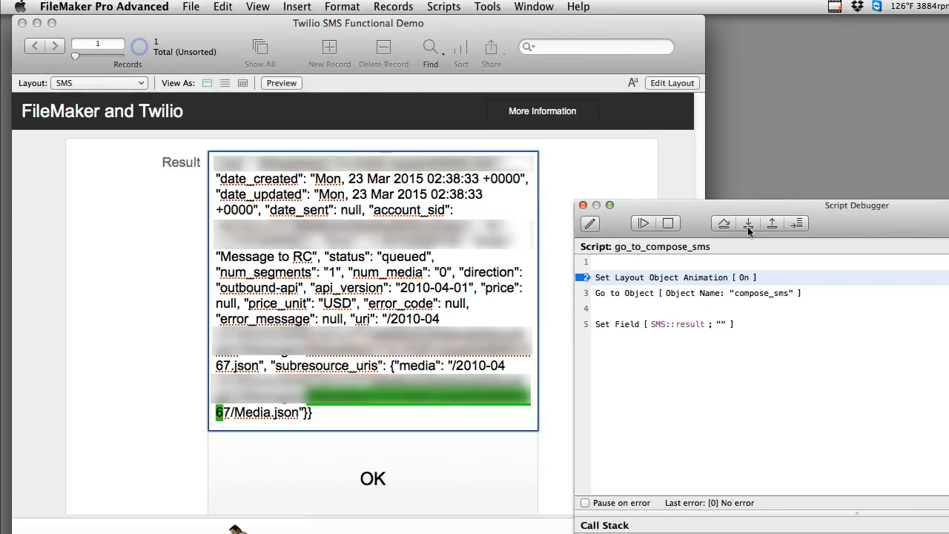
click(747, 223)
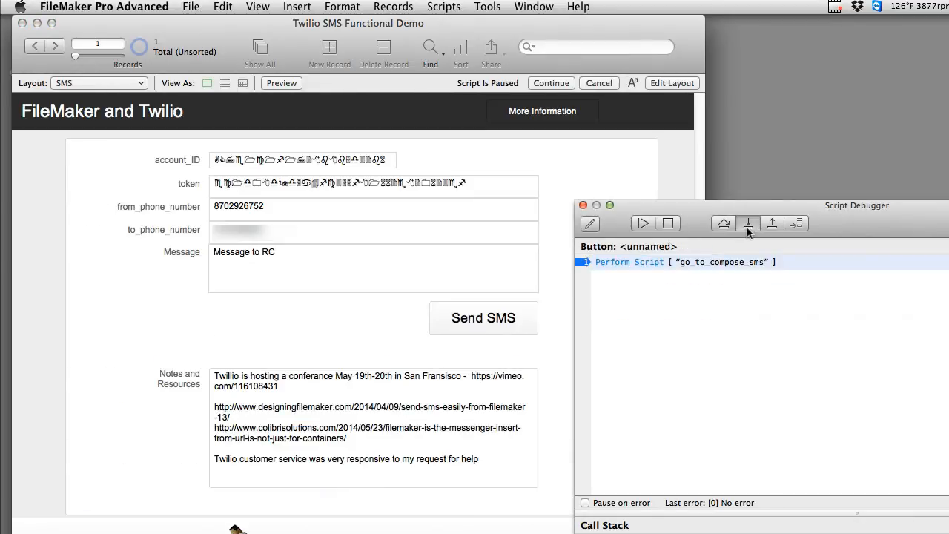
click(747, 223)
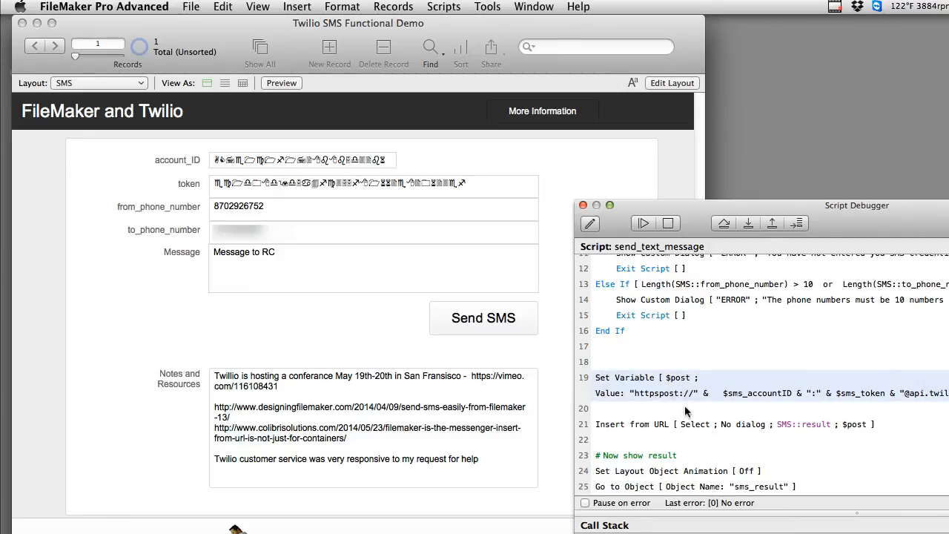
mouse_move(664, 395)
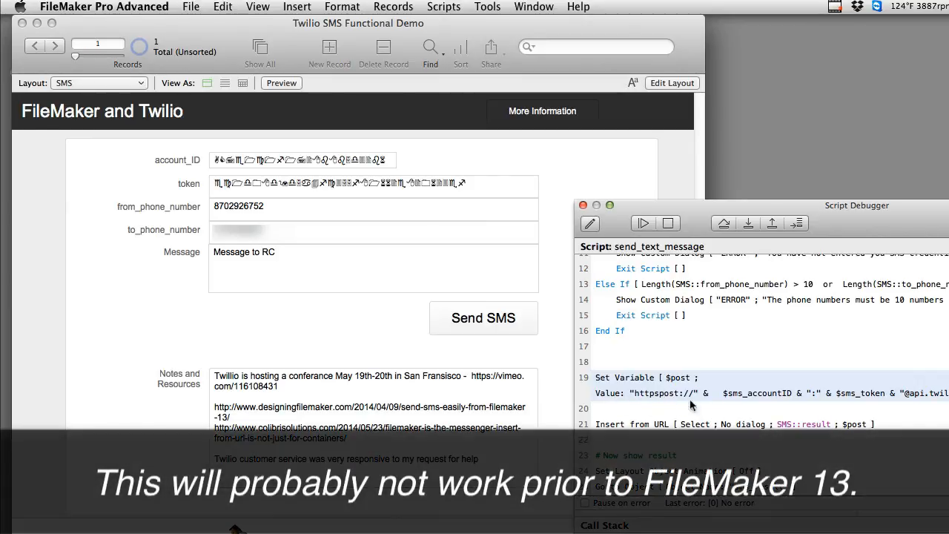
mouse_move(643, 326)
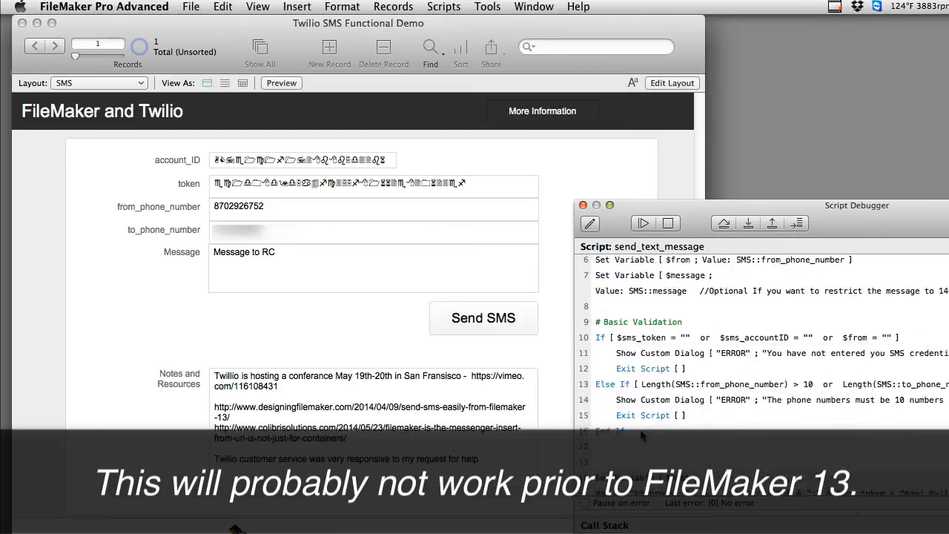
Enlarge the Script Debugger so send_text_message's call stack is visible.
scroll(down, 3)
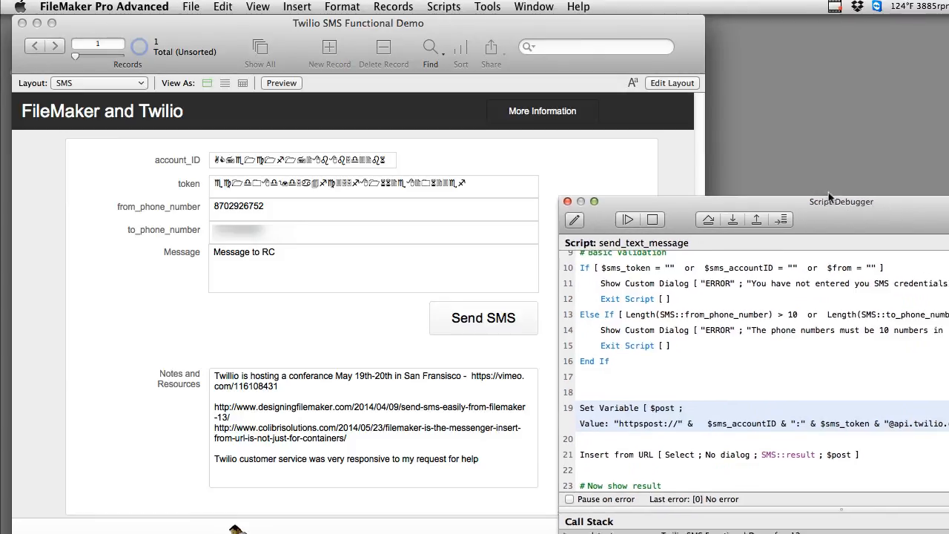
drag(842, 202, 637, 33)
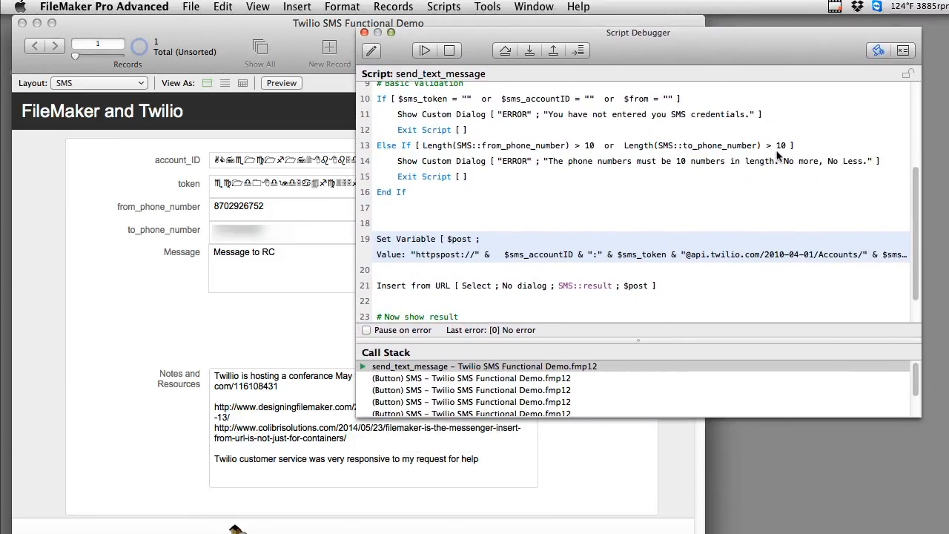